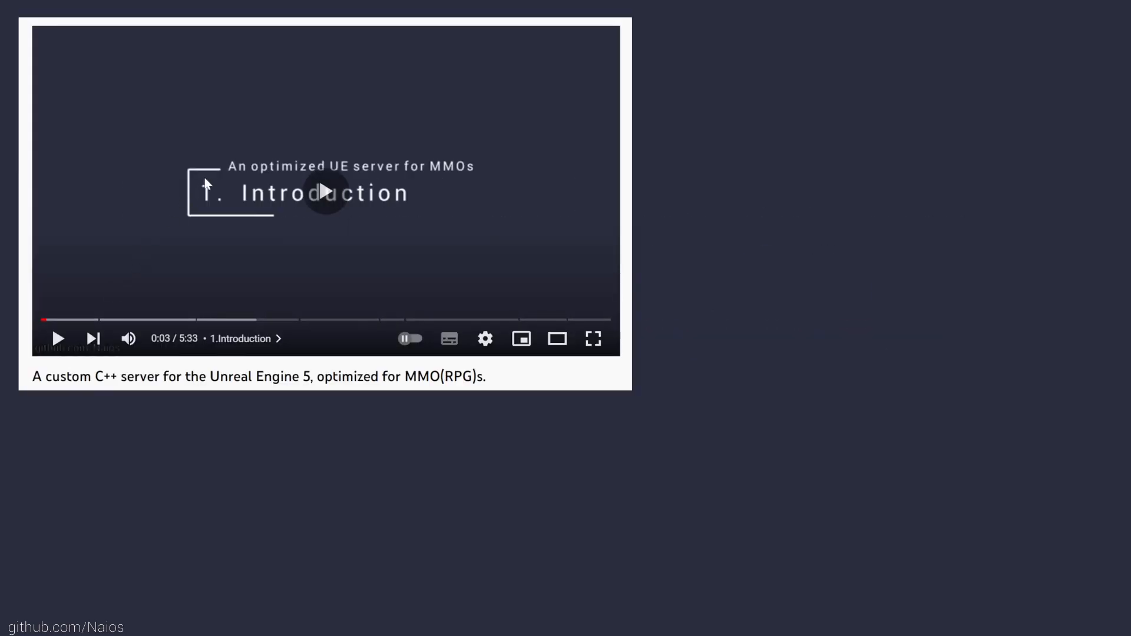
# - Export the spells, auras, items, skills and maps data with the EnaSync toolbar export button
pyautogui.click(325, 191)
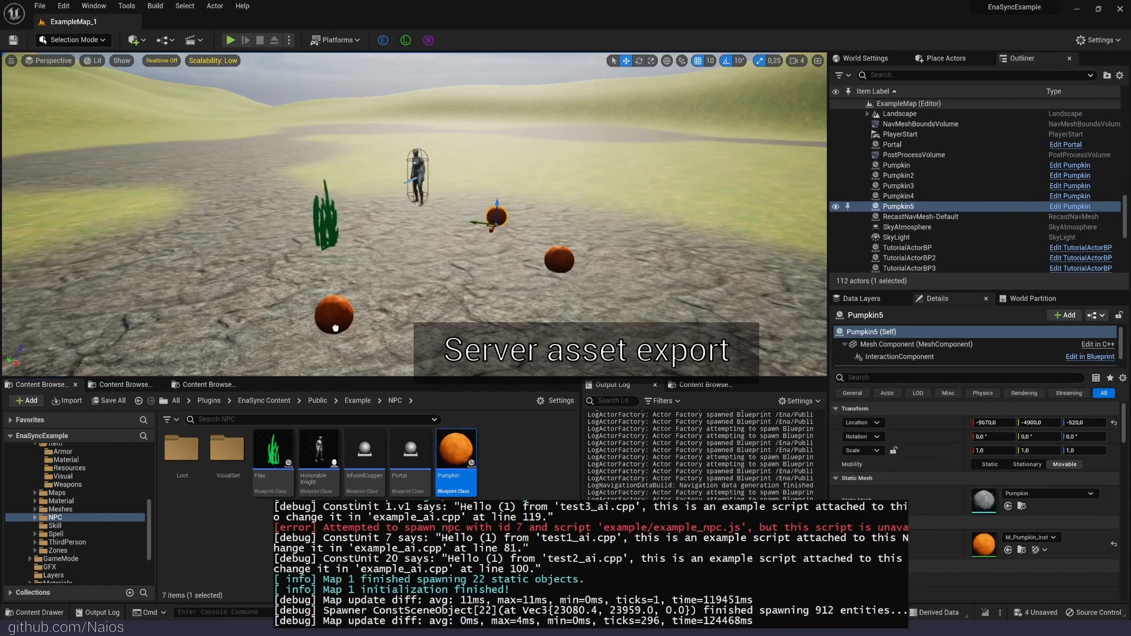
pyautogui.click(406, 40)
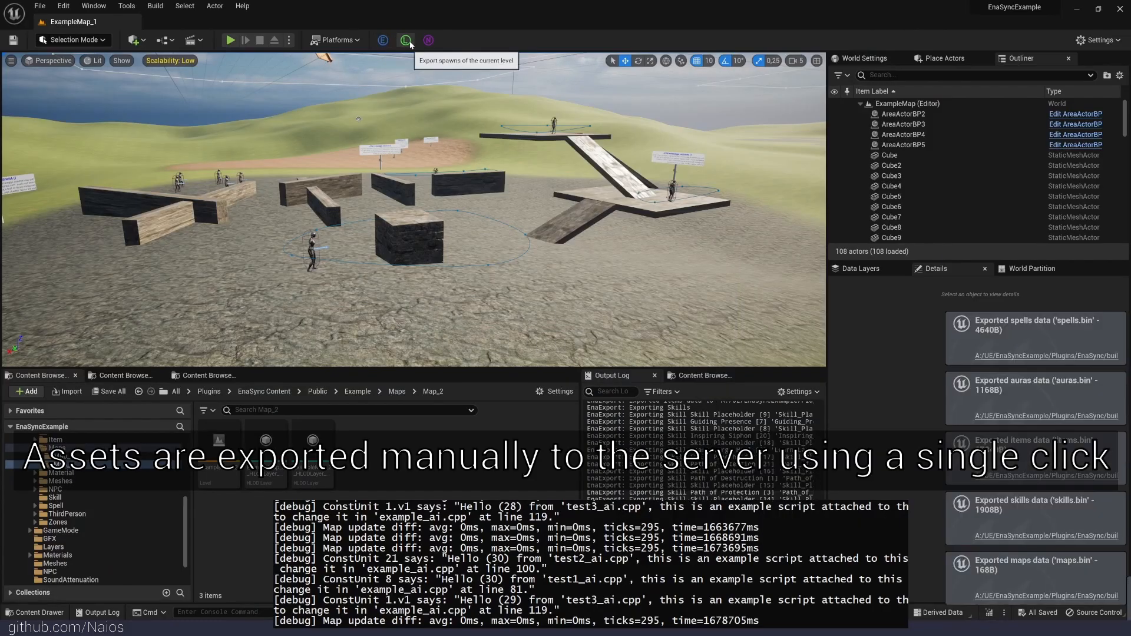
# - Export the current level's spawns and its navigation mesh for the server
pyautogui.click(427, 40)
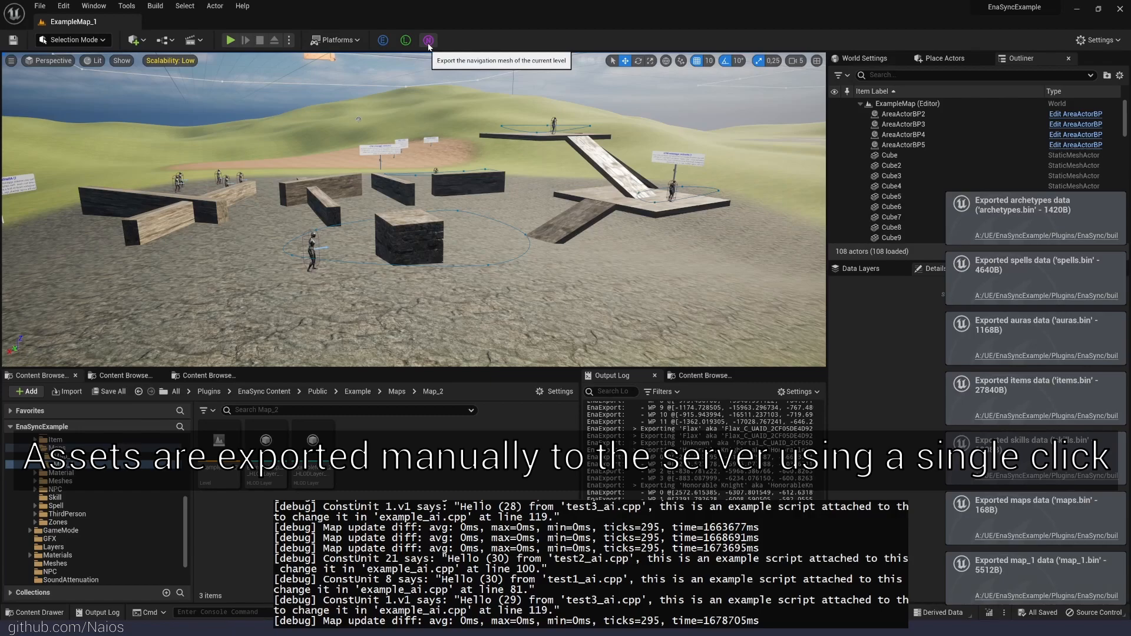
pyautogui.click(428, 40)
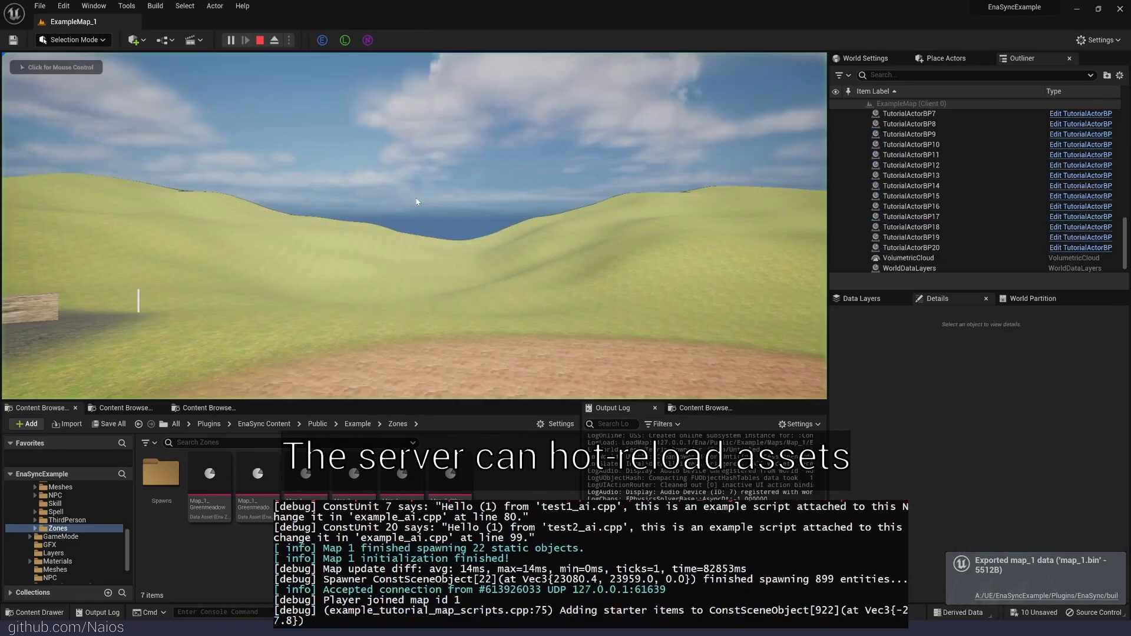
# - Restart the Play-In-Editor session so map 1 hot-reloads with replicated rocks and grass
pyautogui.click(258, 40)
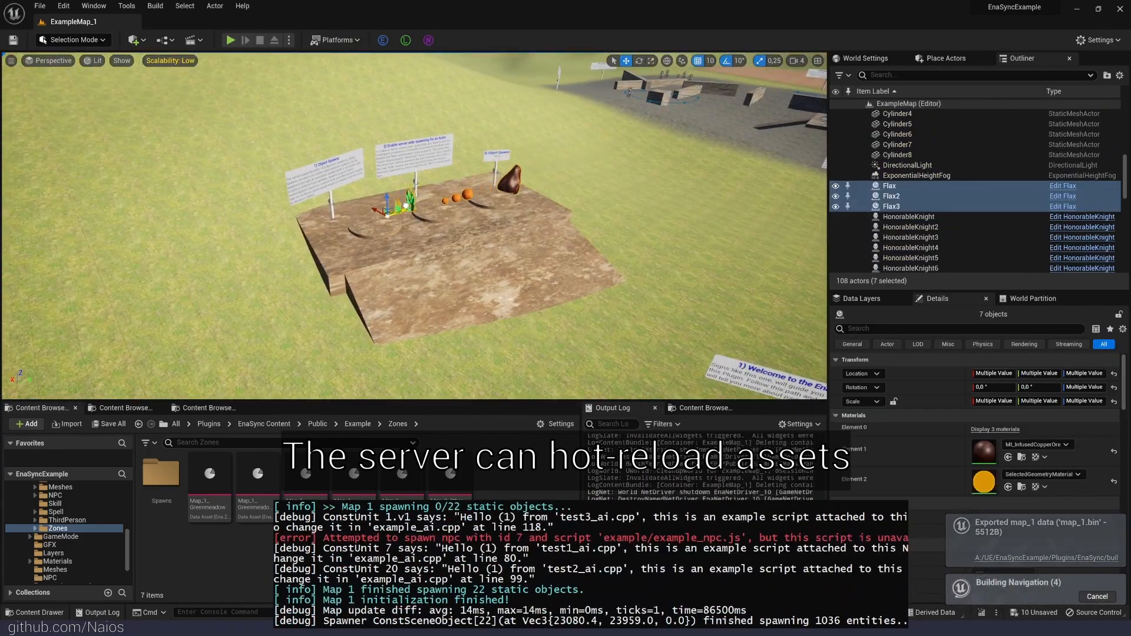
pyautogui.click(230, 40)
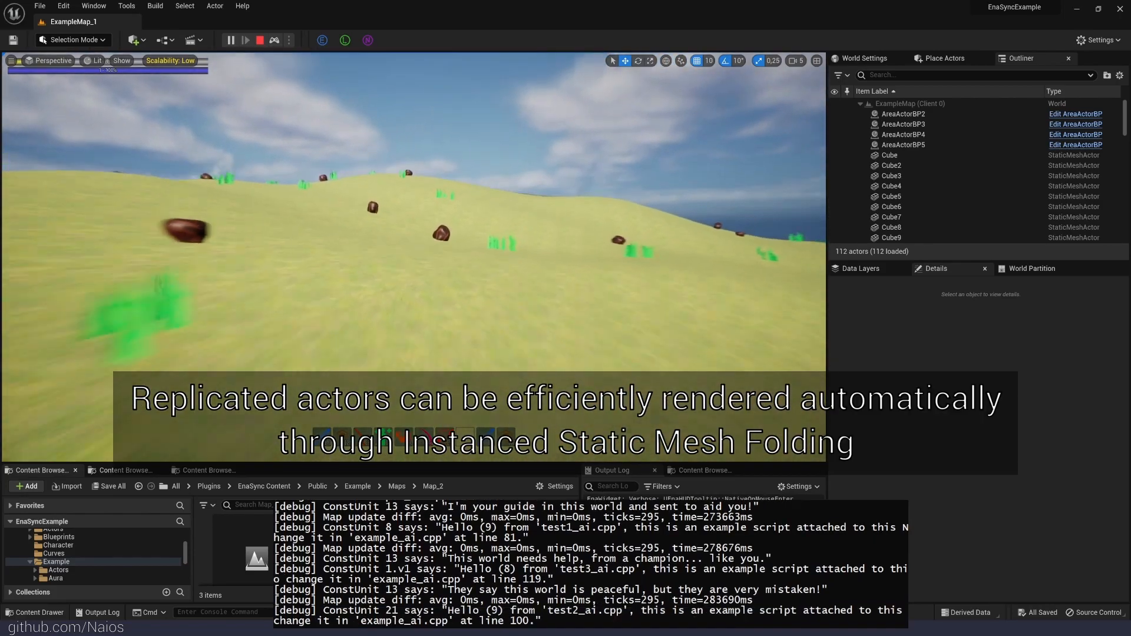
pyautogui.scroll(-3)
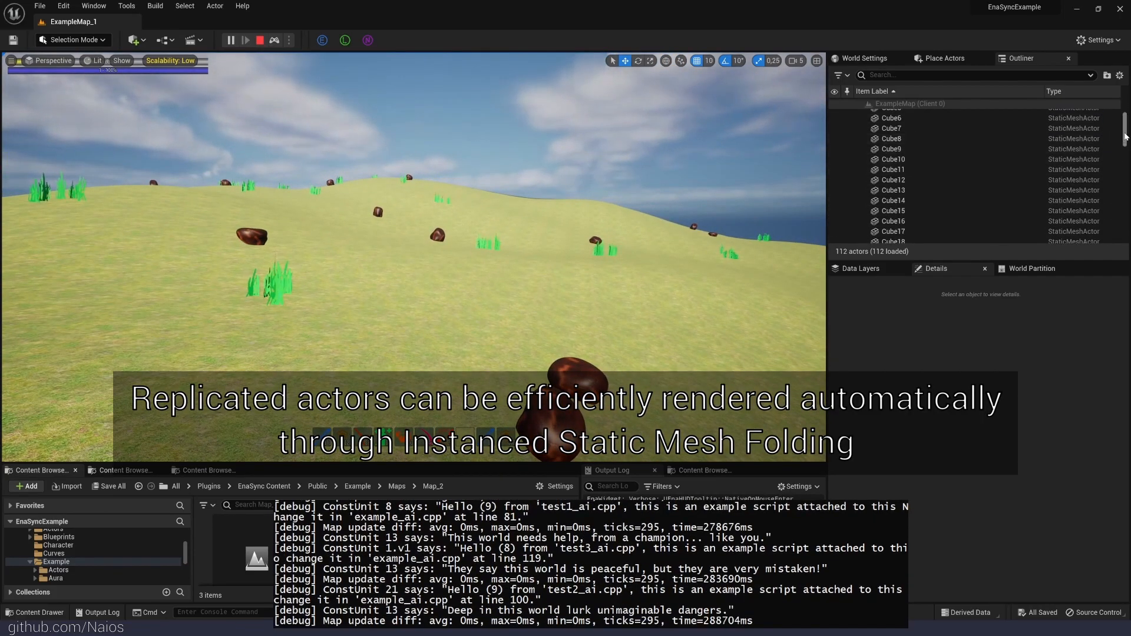
pyautogui.scroll(-3)
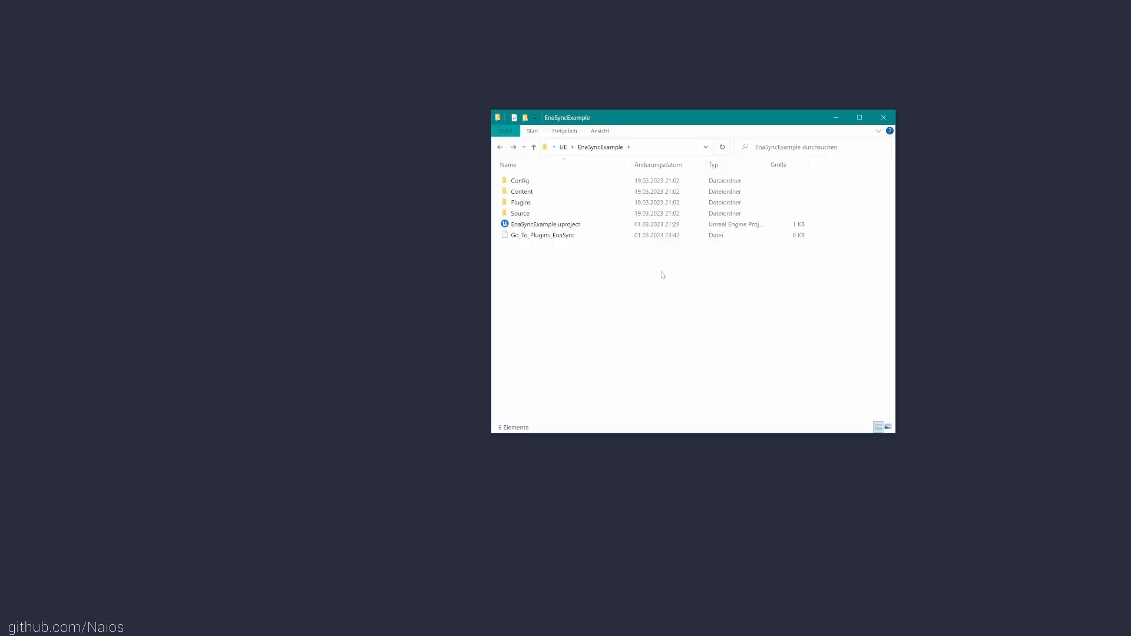
pyautogui.moveTo(638, 267)
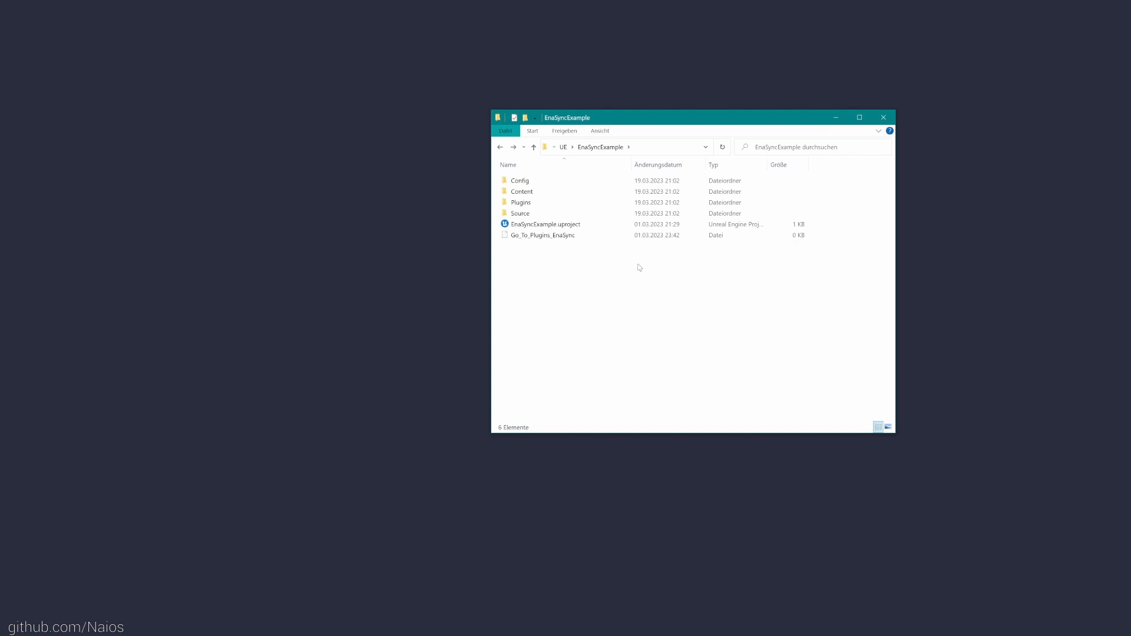
# - Browse the project's Content folder and return to the EnaSyncExample project folder
pyautogui.doubleClick(522, 191)
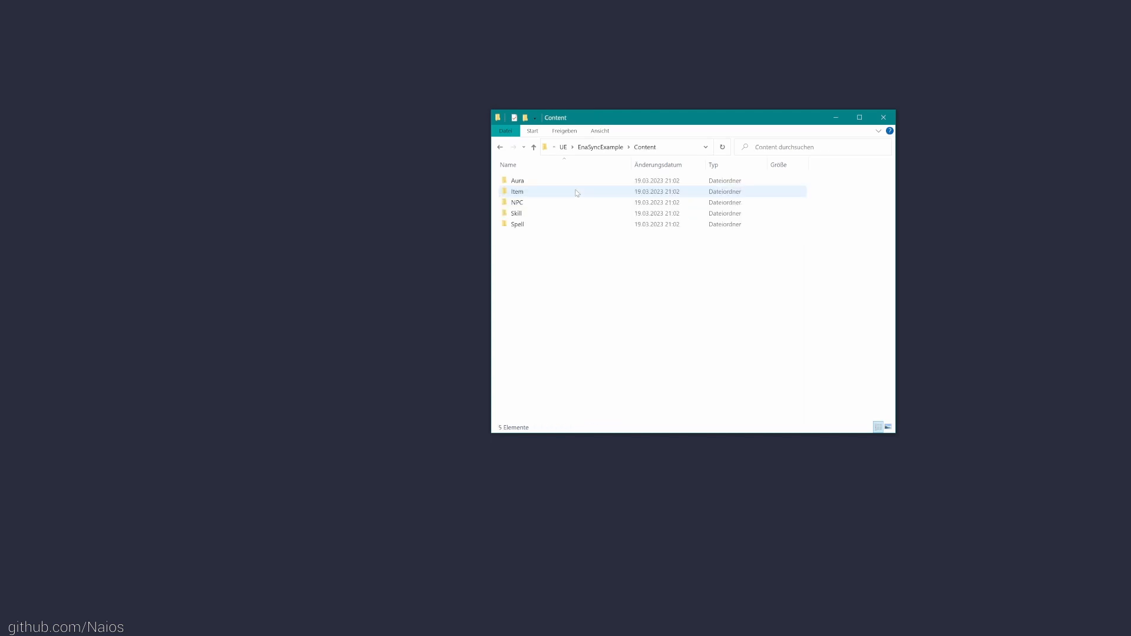
pyautogui.click(532, 147)
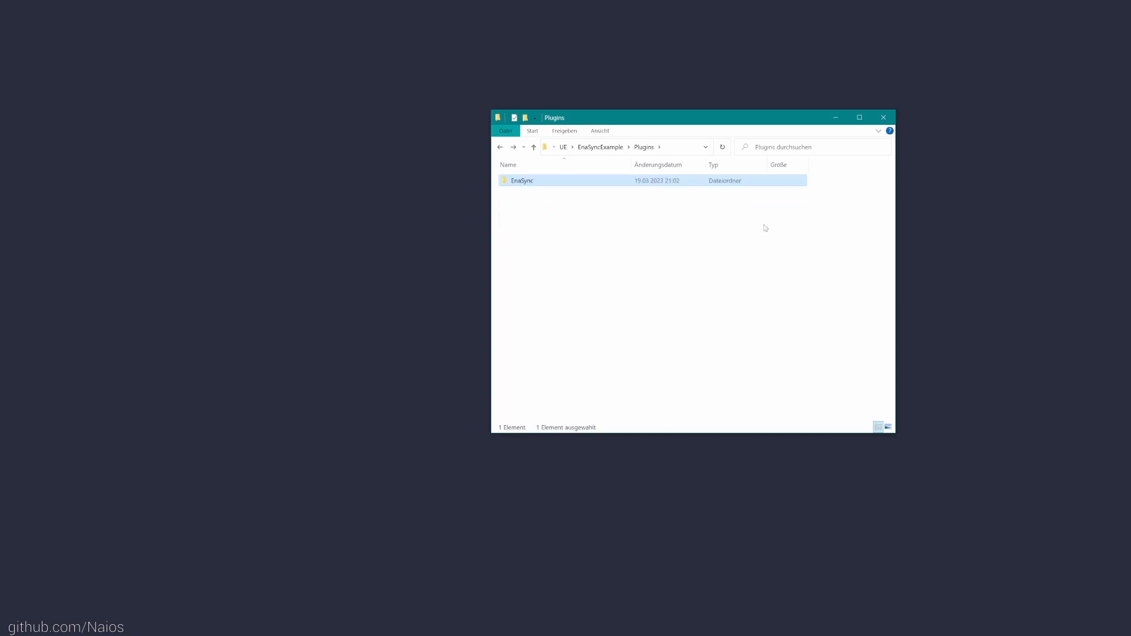
# - Generate the EnaSyncExample Visual Studio solution, keeping engine version 5.1
pyautogui.doubleClick(545, 224)
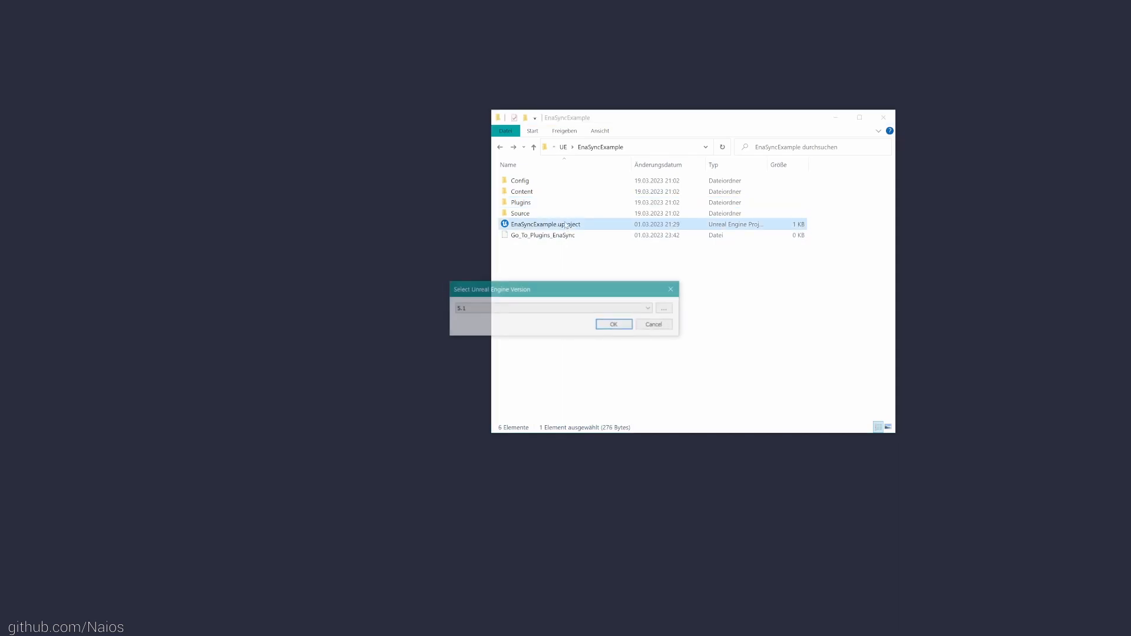
pyautogui.click(612, 324)
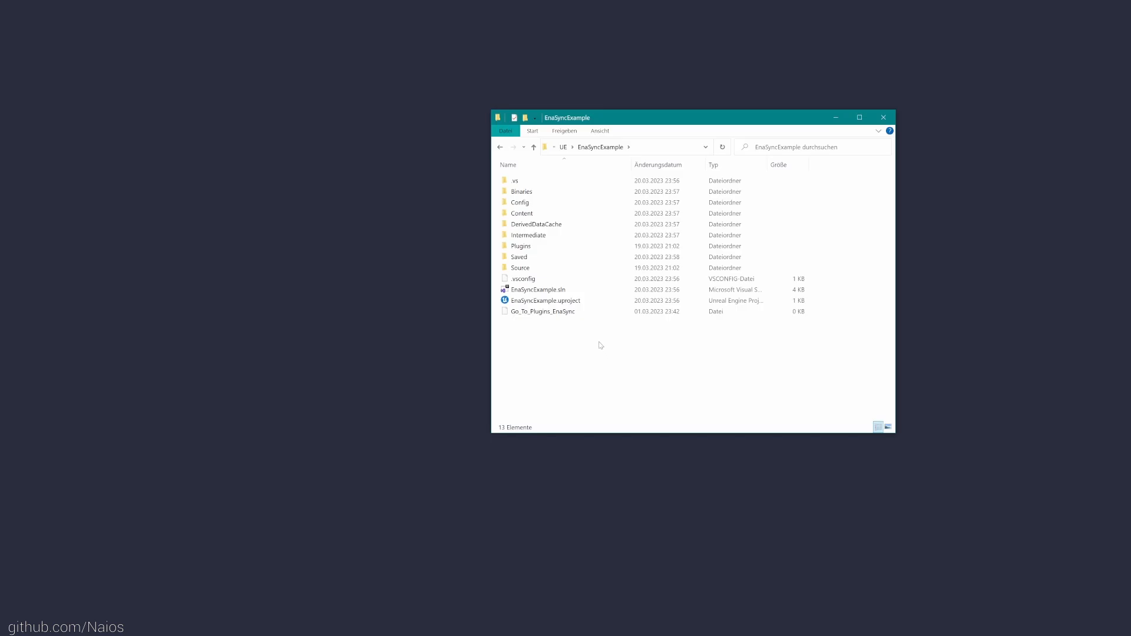
# - Launch server.exe from the EnaSync plugin folder and open etc/world.toml
pyautogui.doubleClick(519, 245)
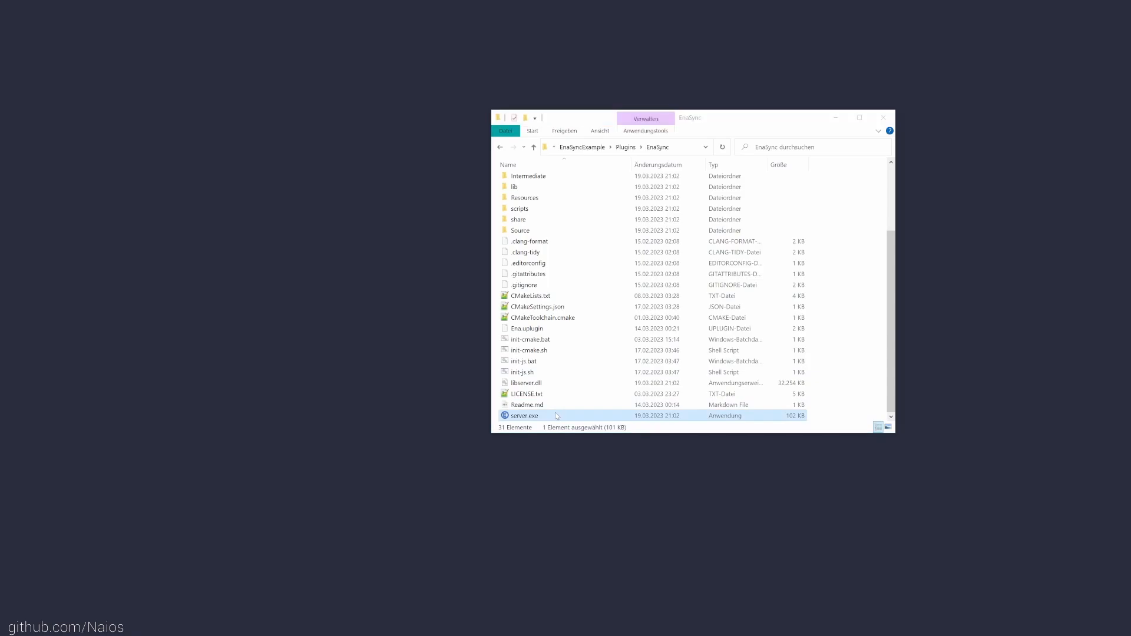
pyautogui.doubleClick(523, 415)
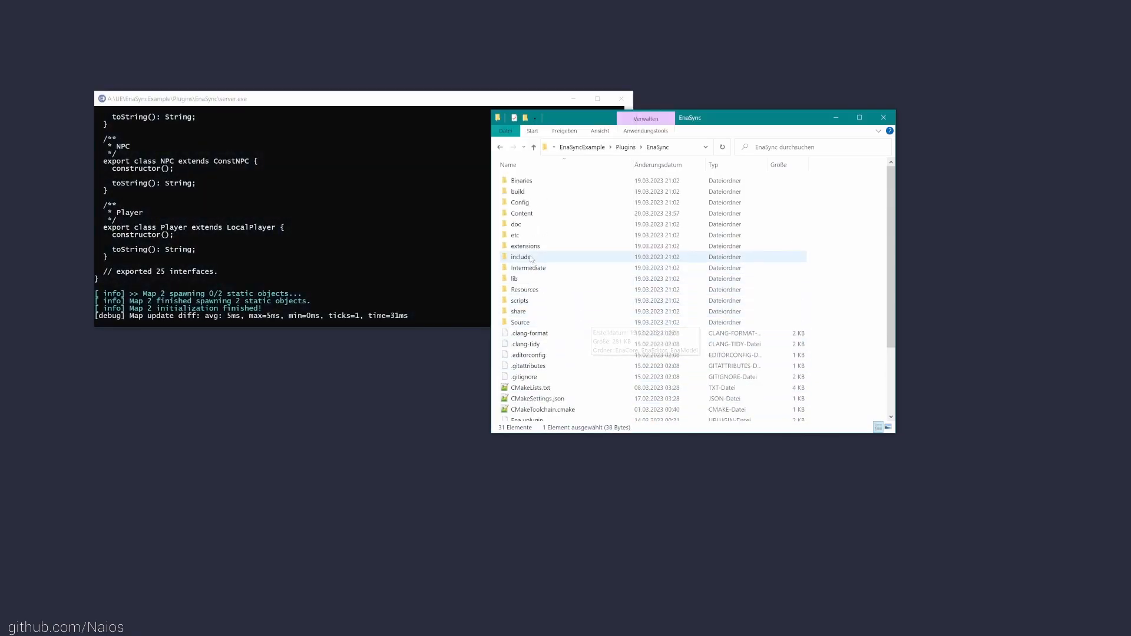
pyautogui.doubleClick(515, 234)
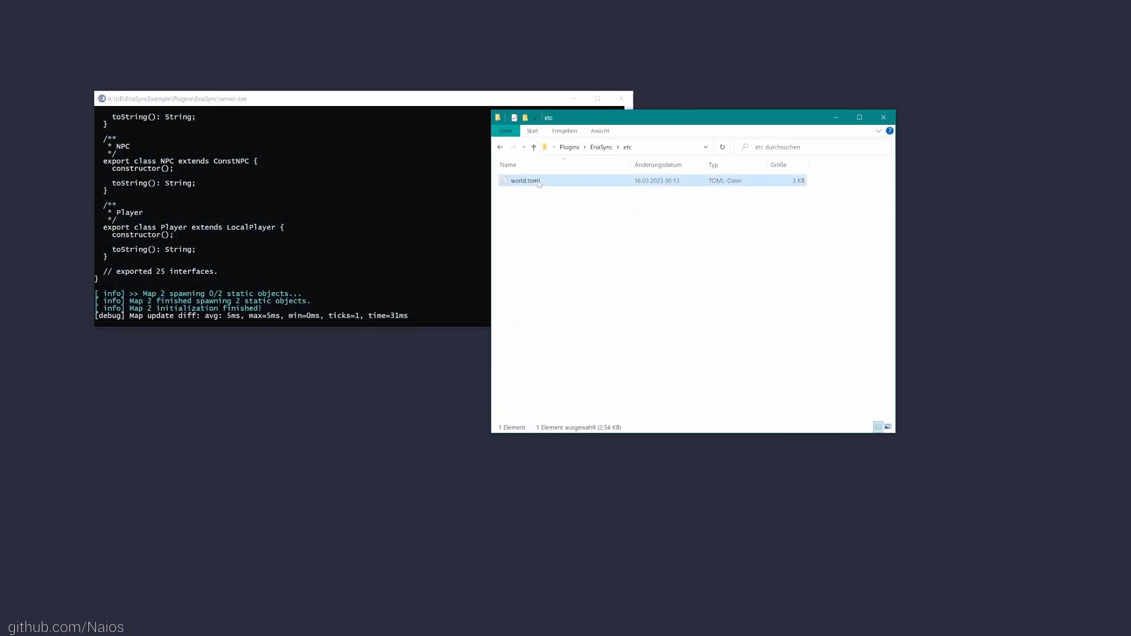
pyautogui.doubleClick(526, 180)
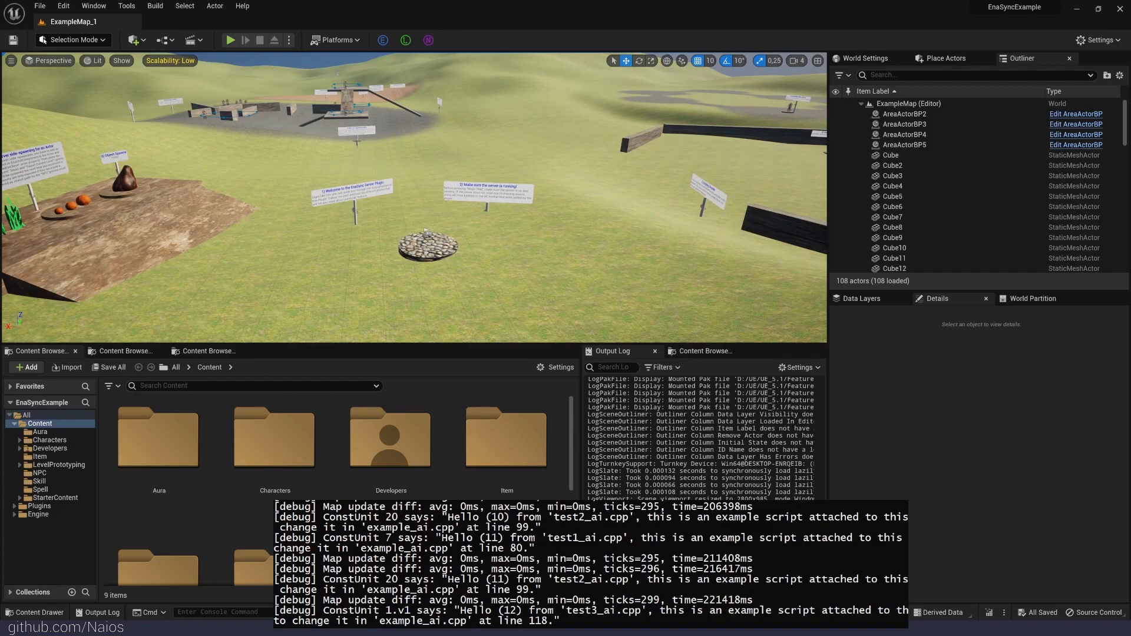
# - Set the play options' number of players to 2 and reopen the play mode options
pyautogui.click(289, 40)
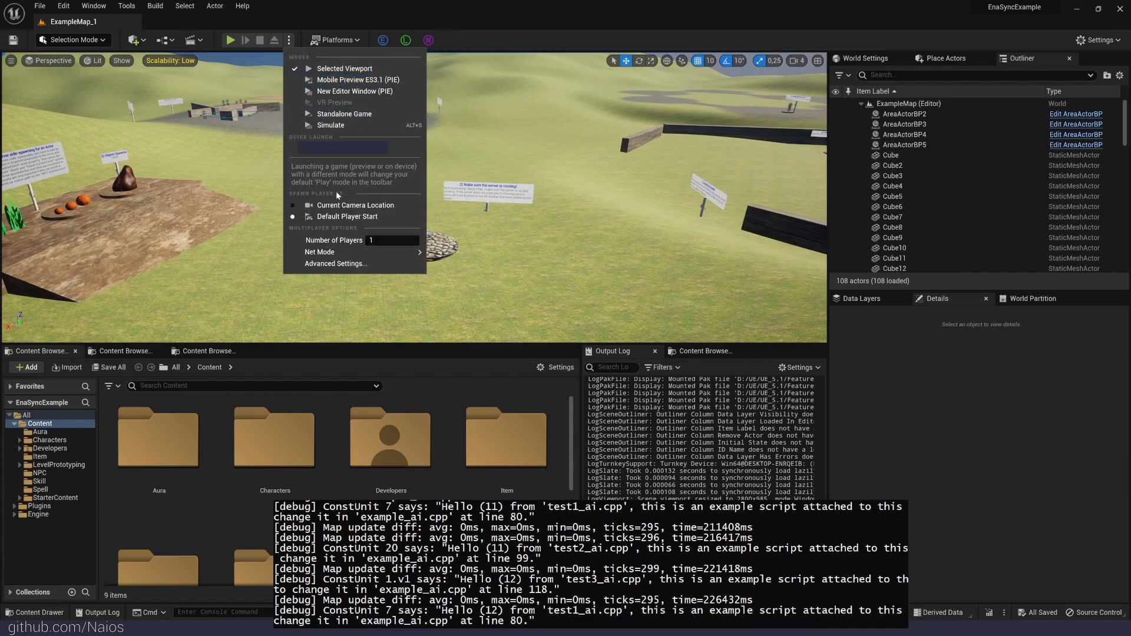
pyautogui.click(321, 252)
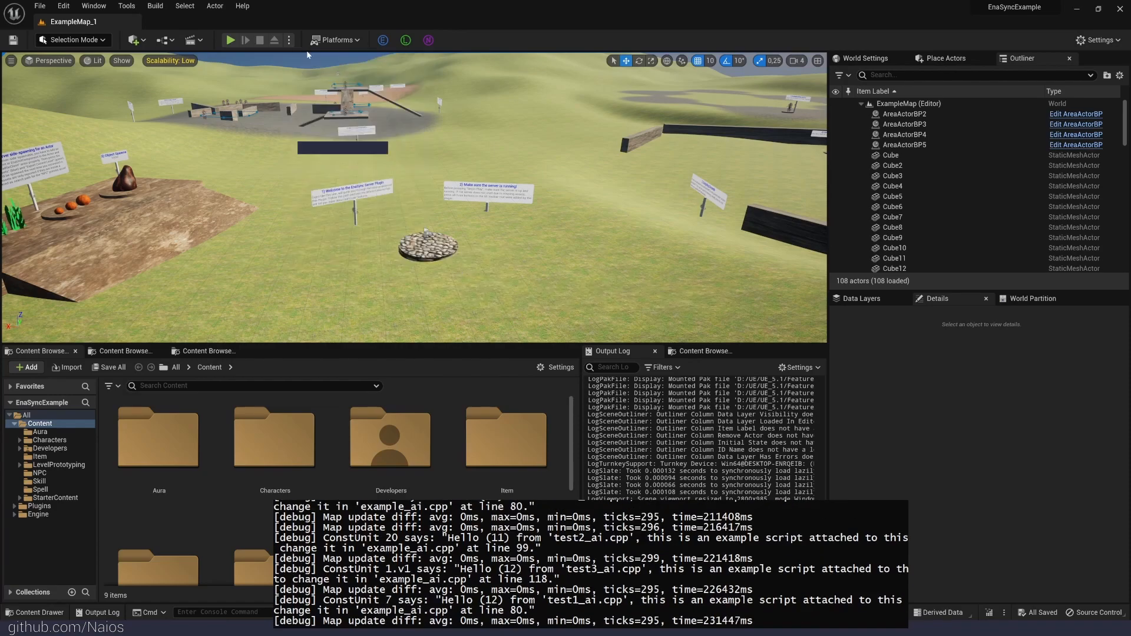
pyautogui.click(287, 40)
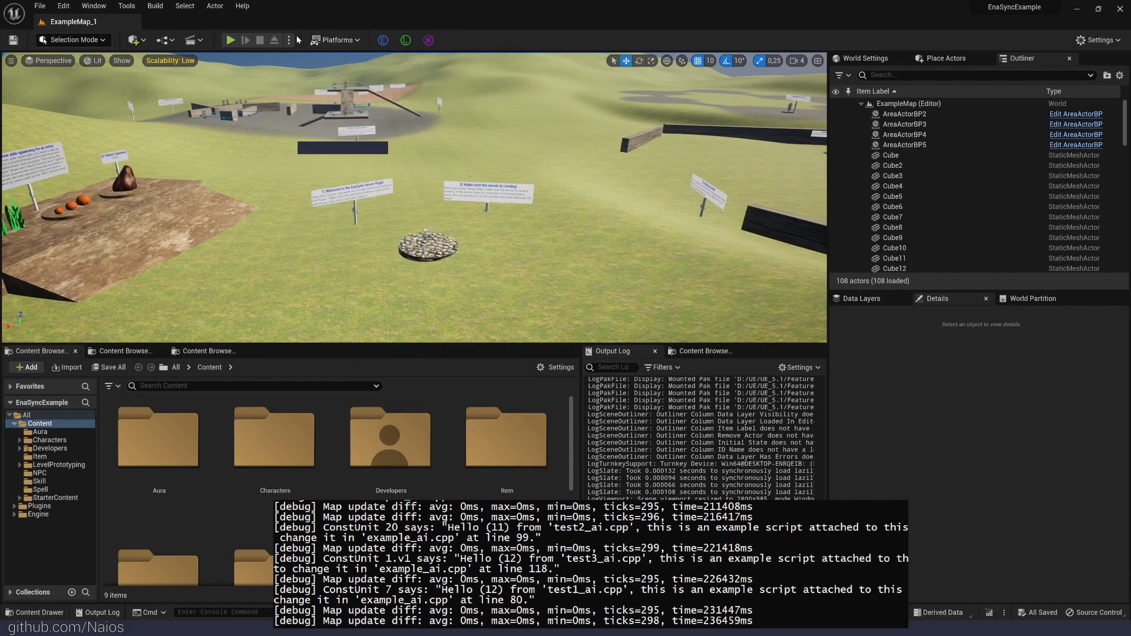
pyautogui.click(287, 40)
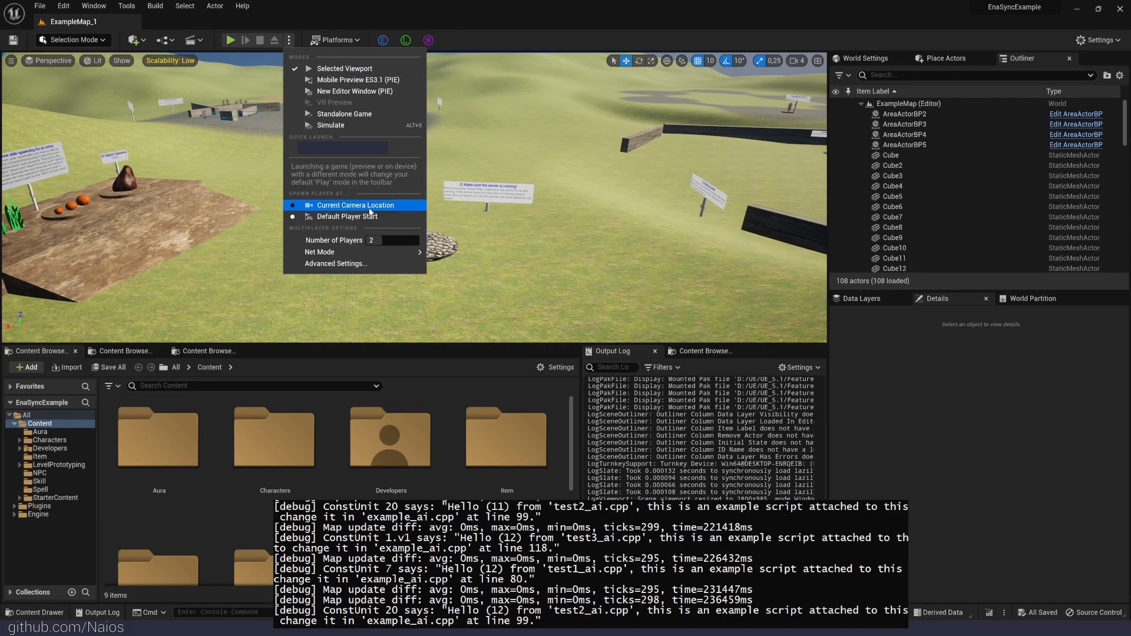
pyautogui.moveTo(355, 205)
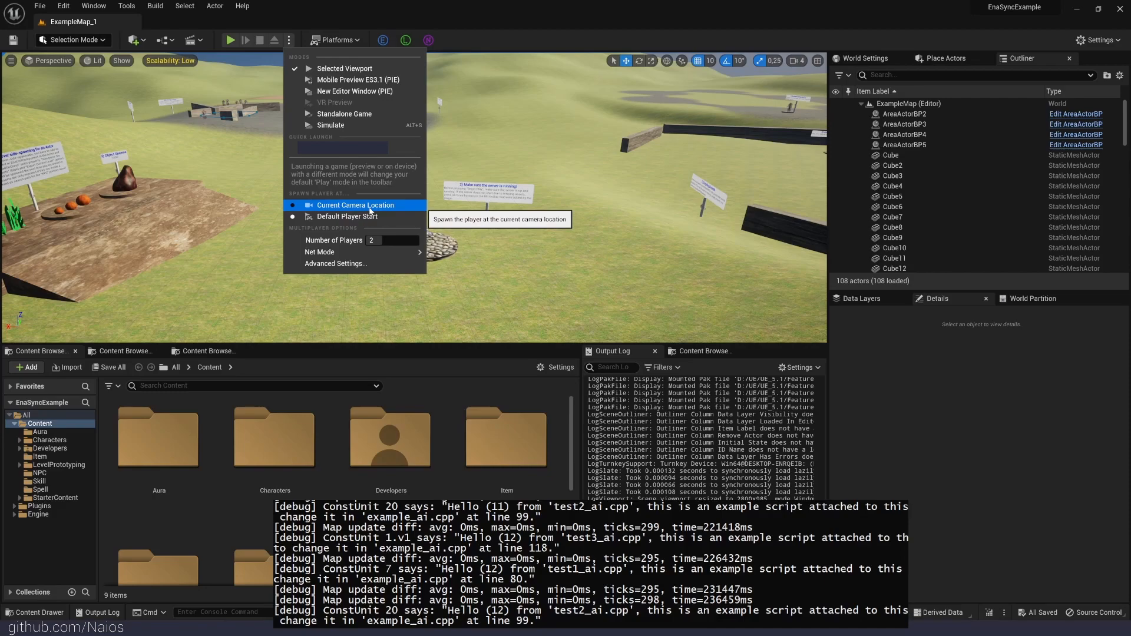
# - Show the Ena World List plugin page in Project Settings, listing levels 1 and 2
pyautogui.click(64, 6)
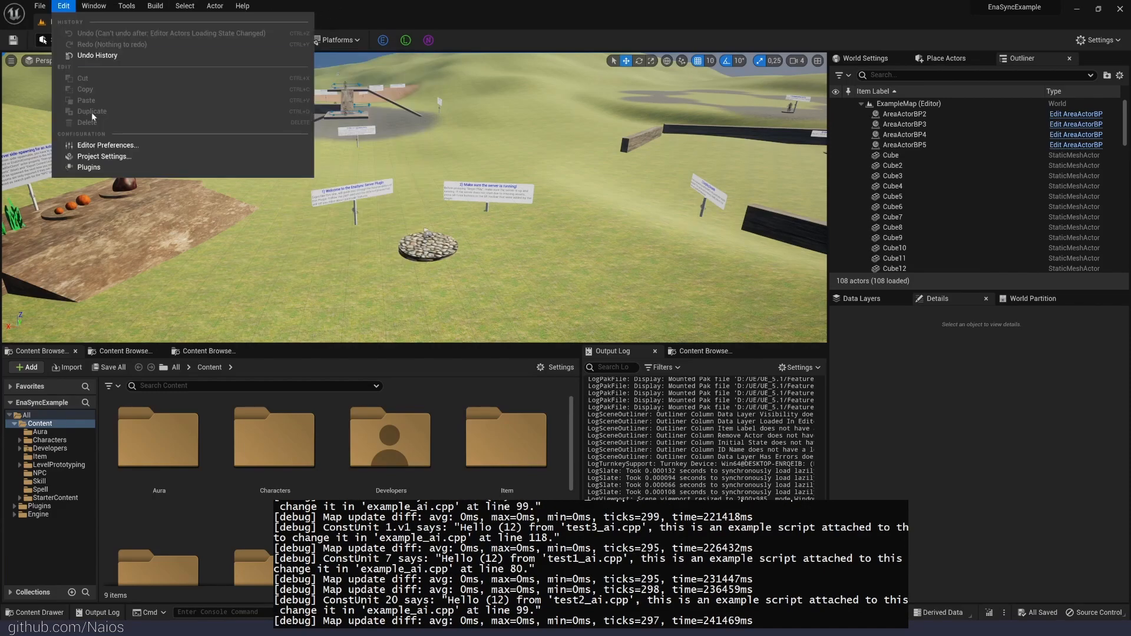
pyautogui.click(105, 156)
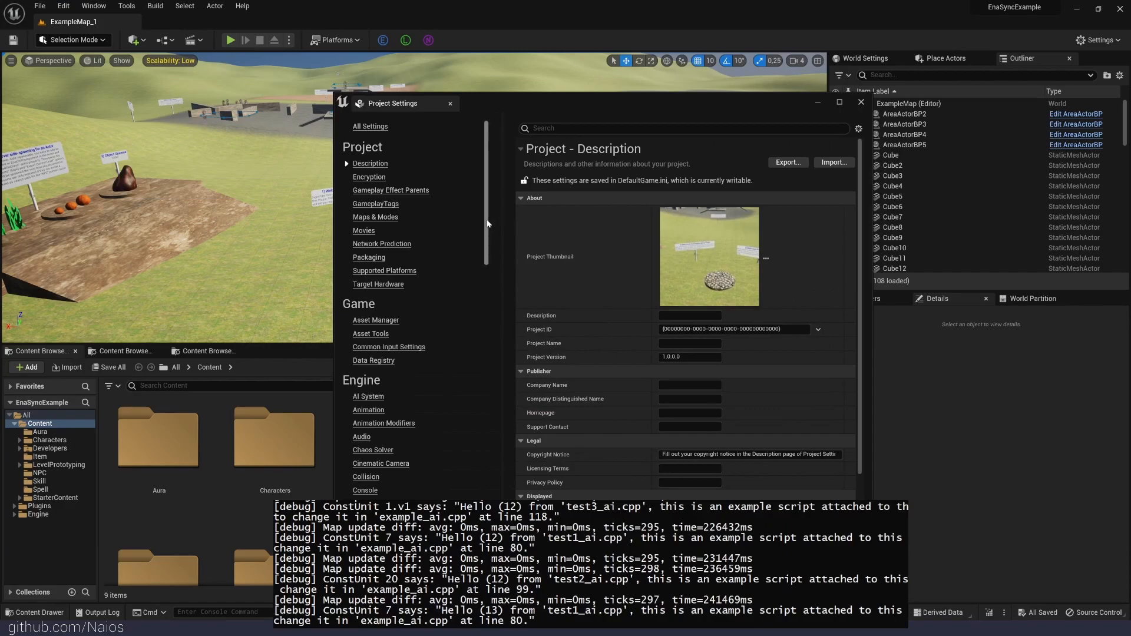
pyautogui.scroll(-3)
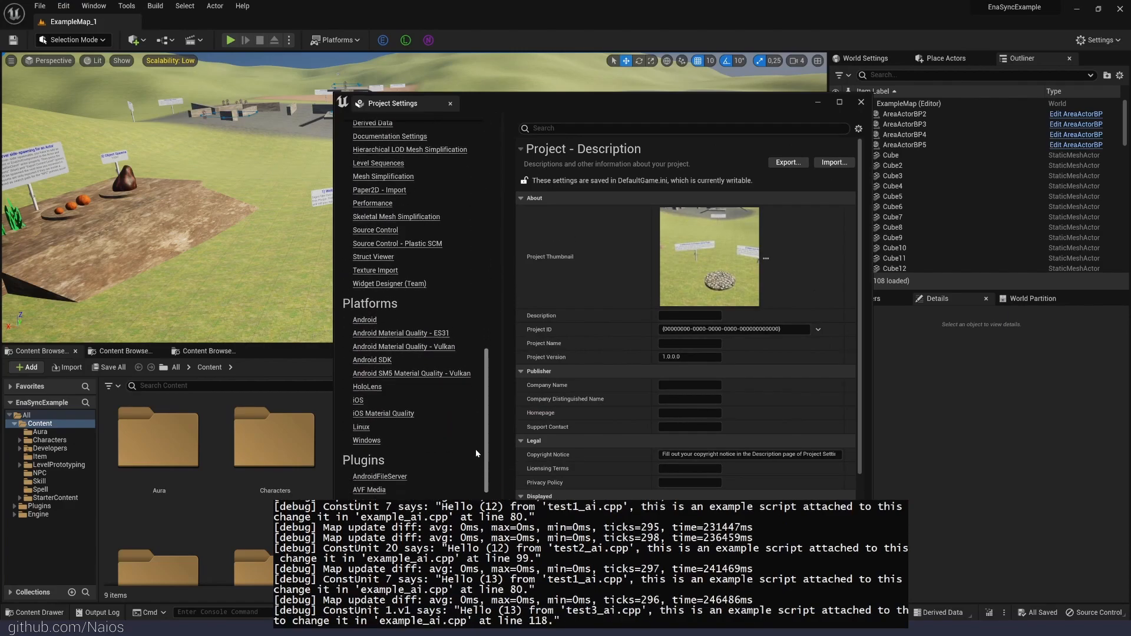
pyautogui.scroll(-3)
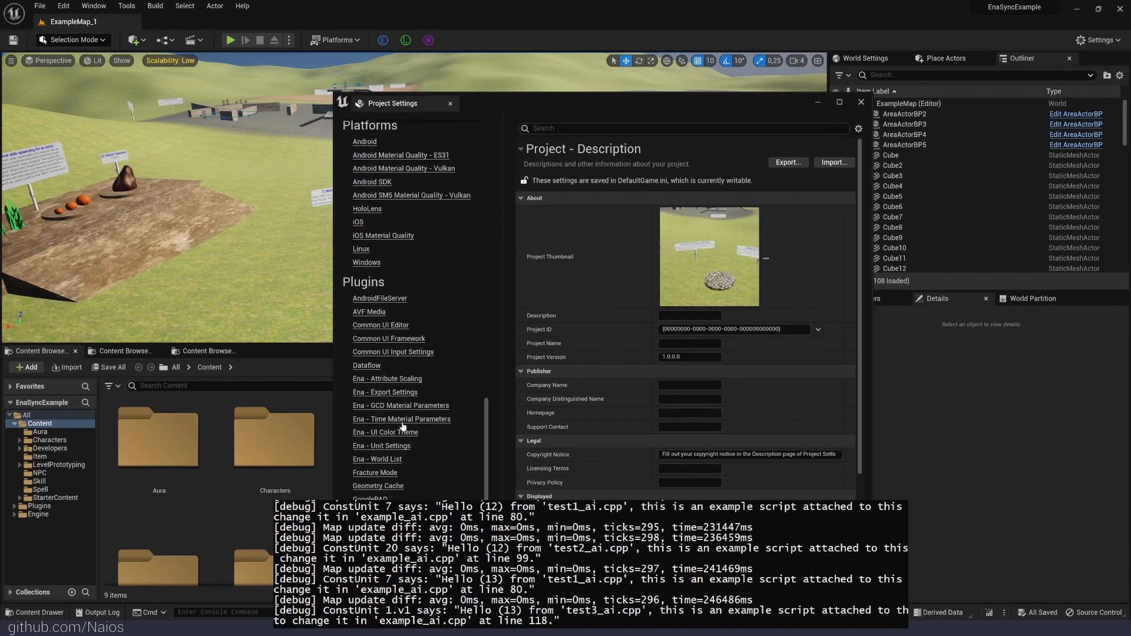
pyautogui.click(377, 458)
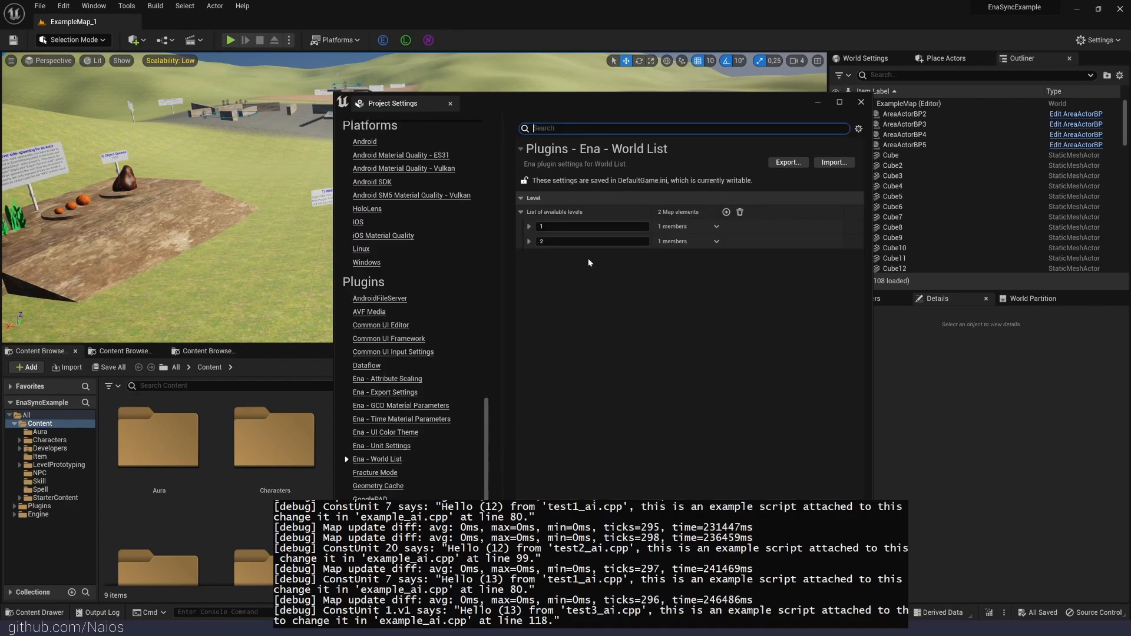
# - Close Project Settings and bring up the play session options with one player
pyautogui.click(529, 226)
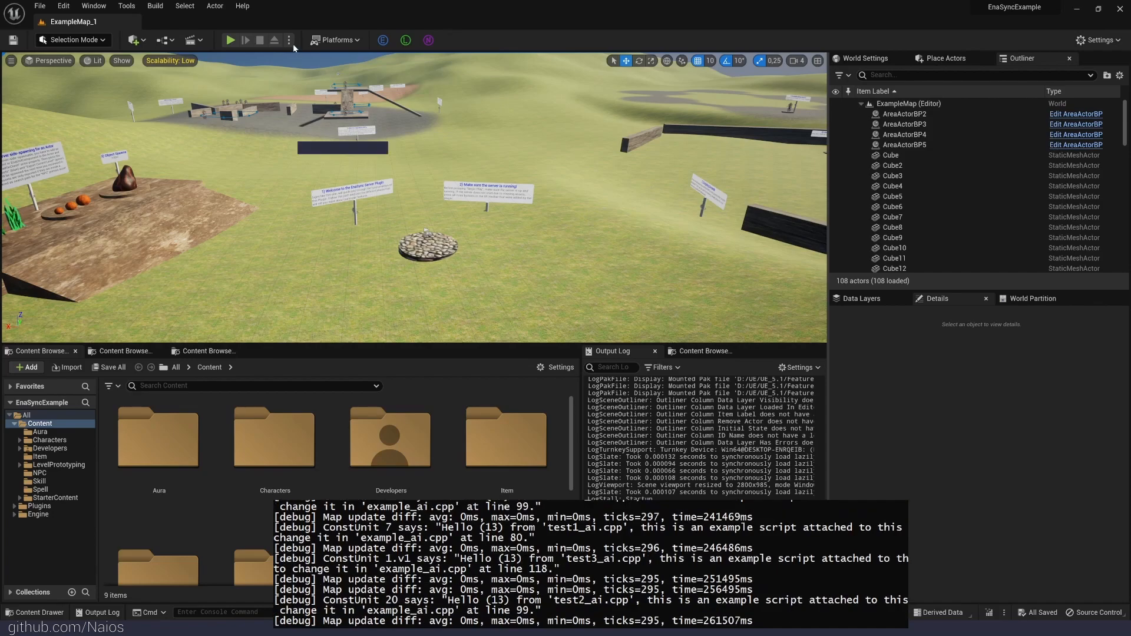
pyautogui.click(287, 40)
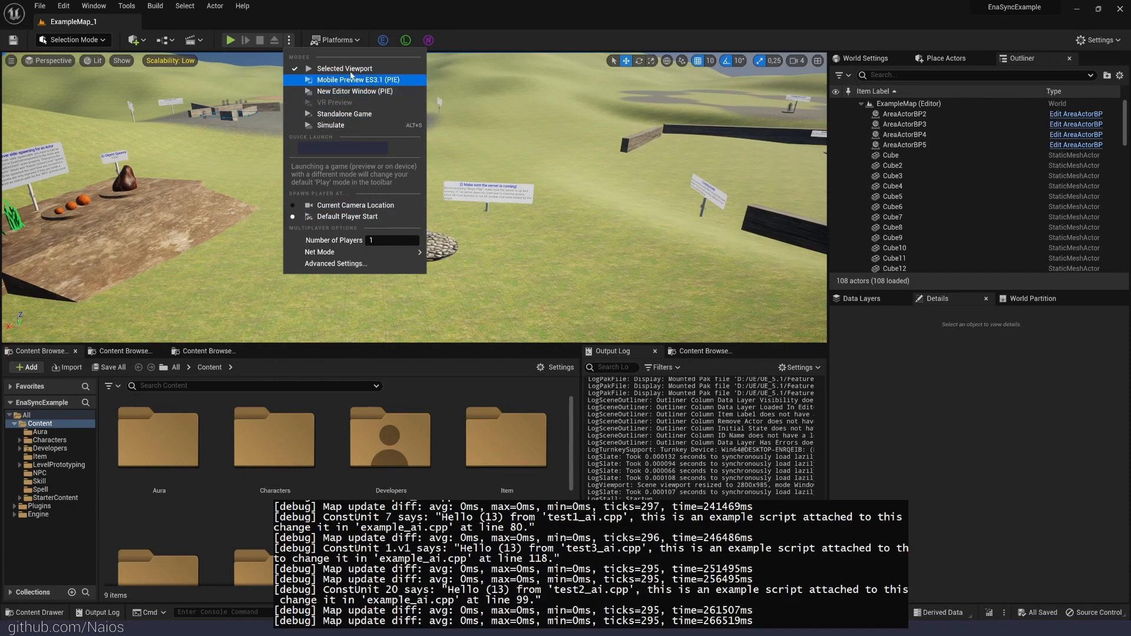
# - Play in the Selected Viewport so the character joins map 1 by the welcome signs
pyautogui.click(342, 68)
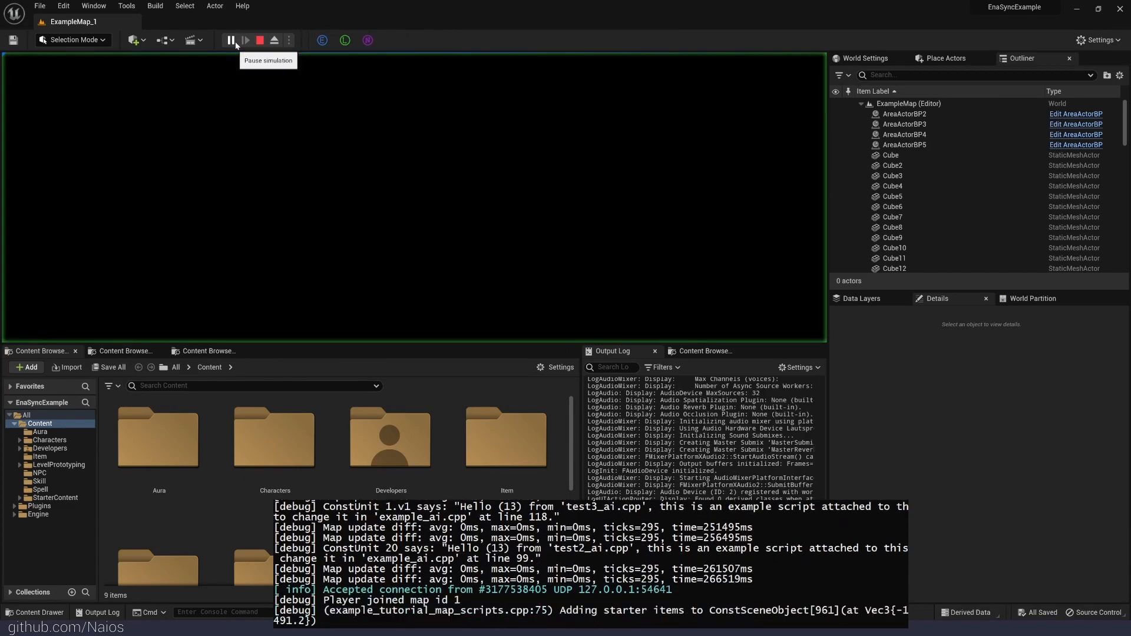
pyautogui.click(244, 40)
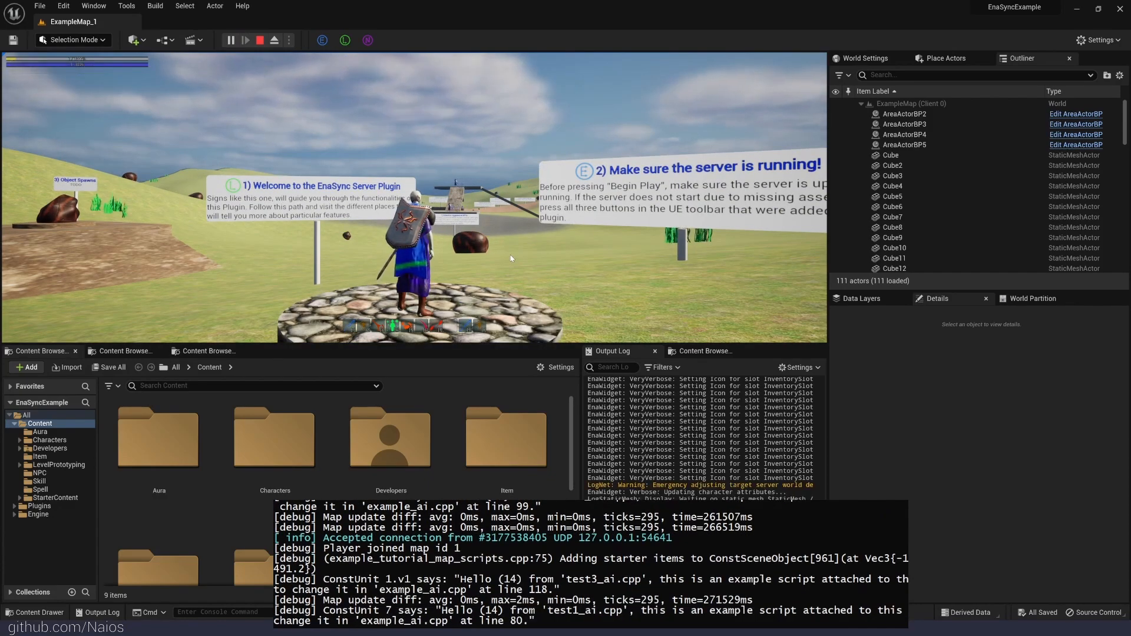
pyautogui.click(63, 5)
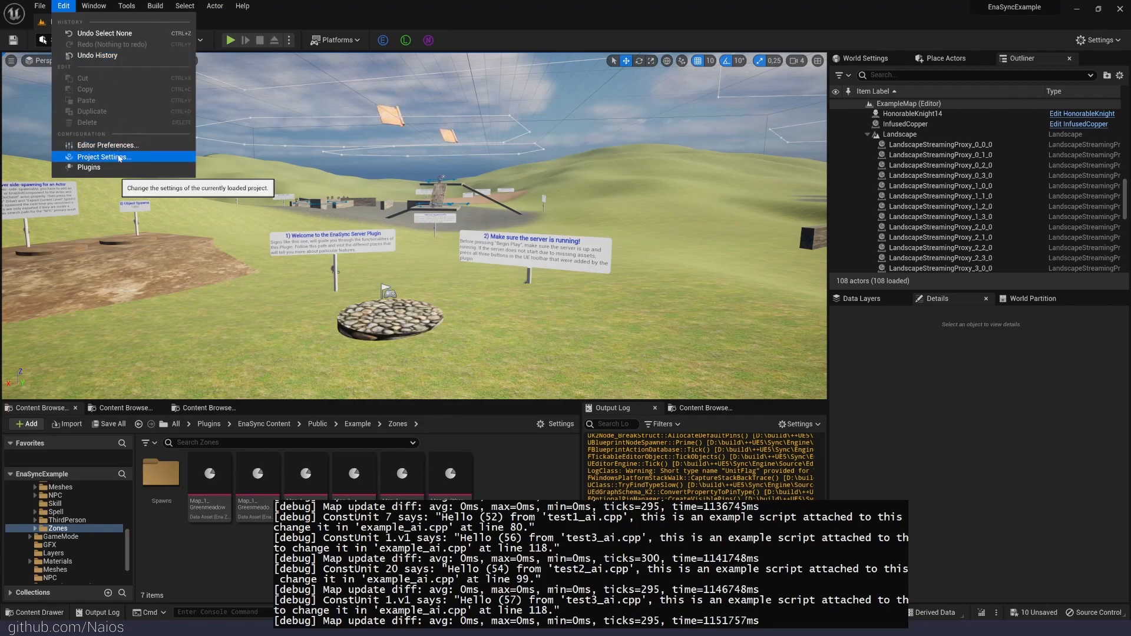
# - Expand all Primary Asset Types to Scan in Project Settings > Asset Manager and scroll through the NPC and Spell entries
pyautogui.click(104, 157)
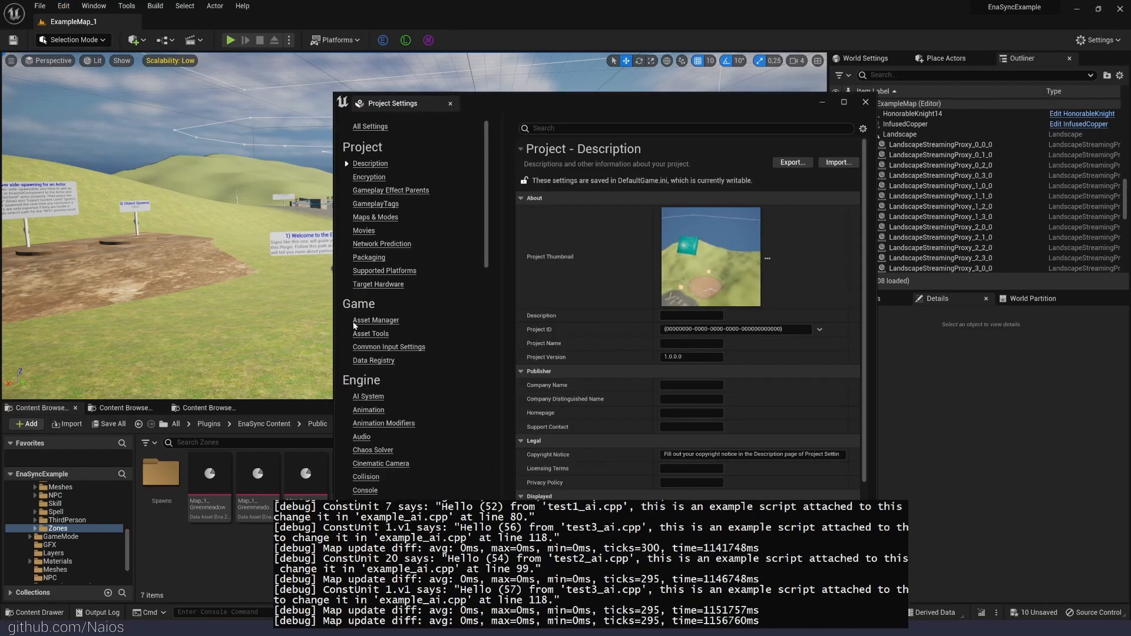
pyautogui.click(374, 320)
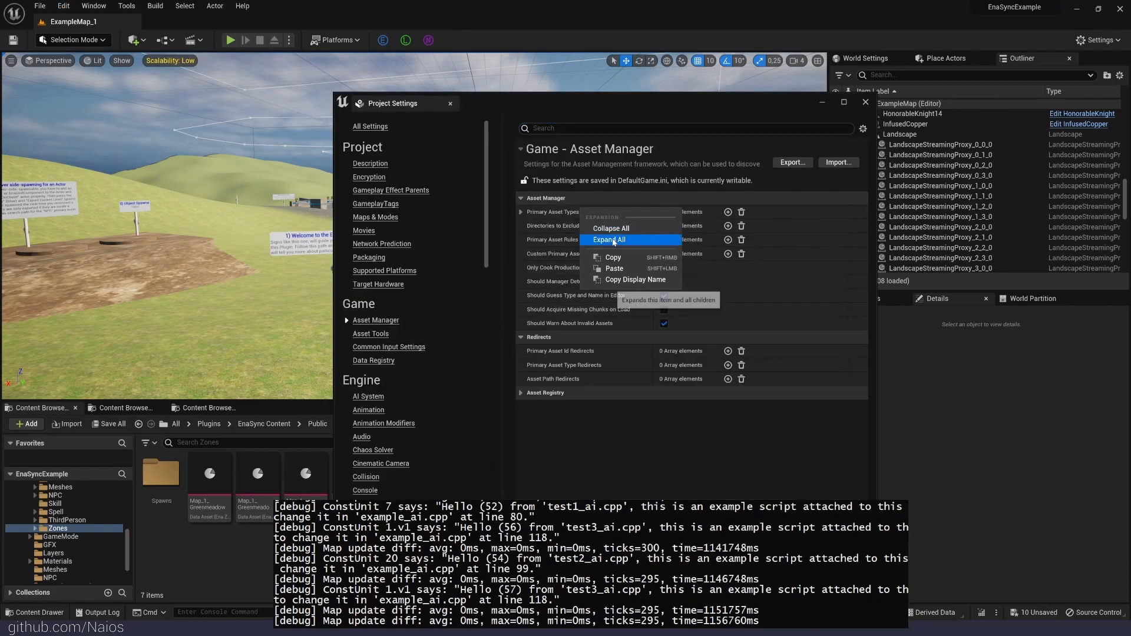
pyautogui.click(610, 239)
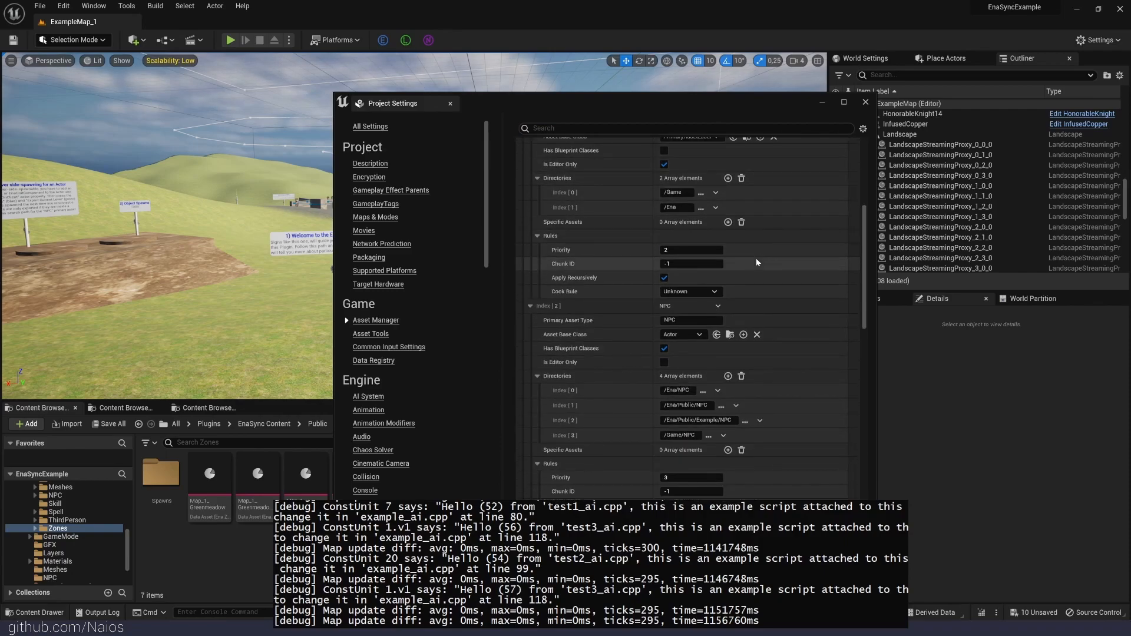
pyautogui.scroll(-3)
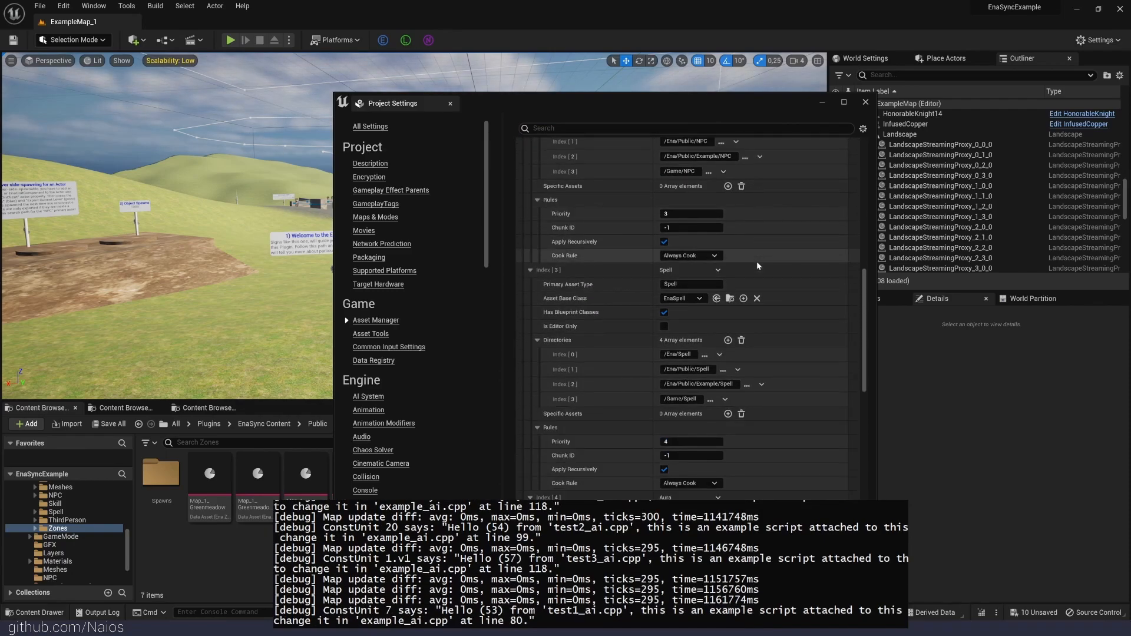
pyautogui.scroll(-3)
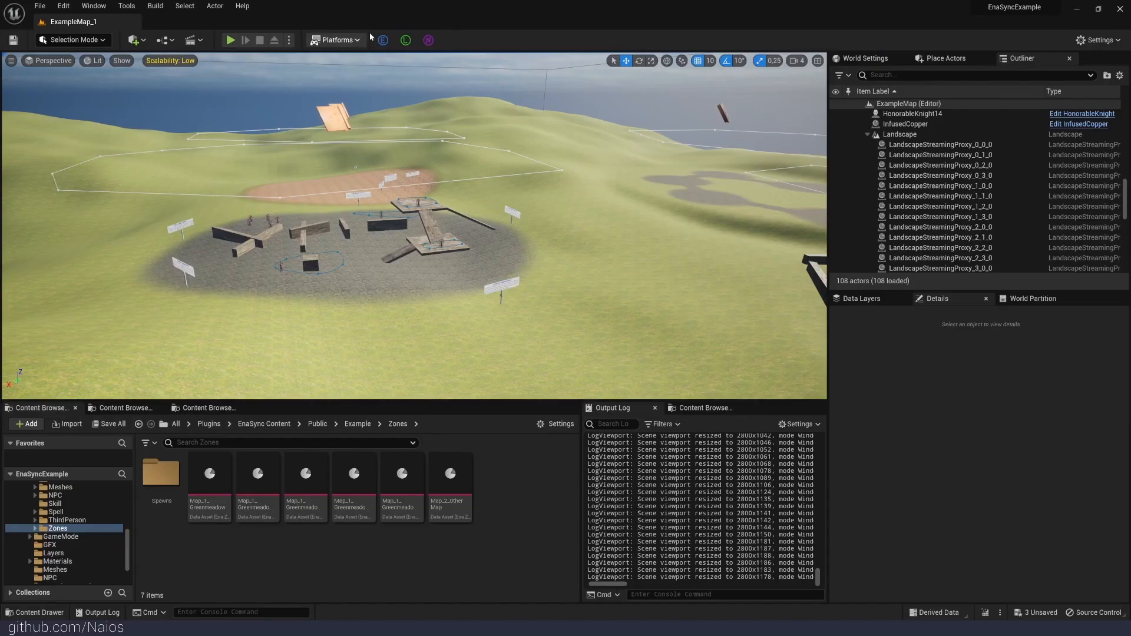
# - Export the level's spawns and then its navigation mesh from the toolbar so map_1 data is written
pyautogui.click(382, 40)
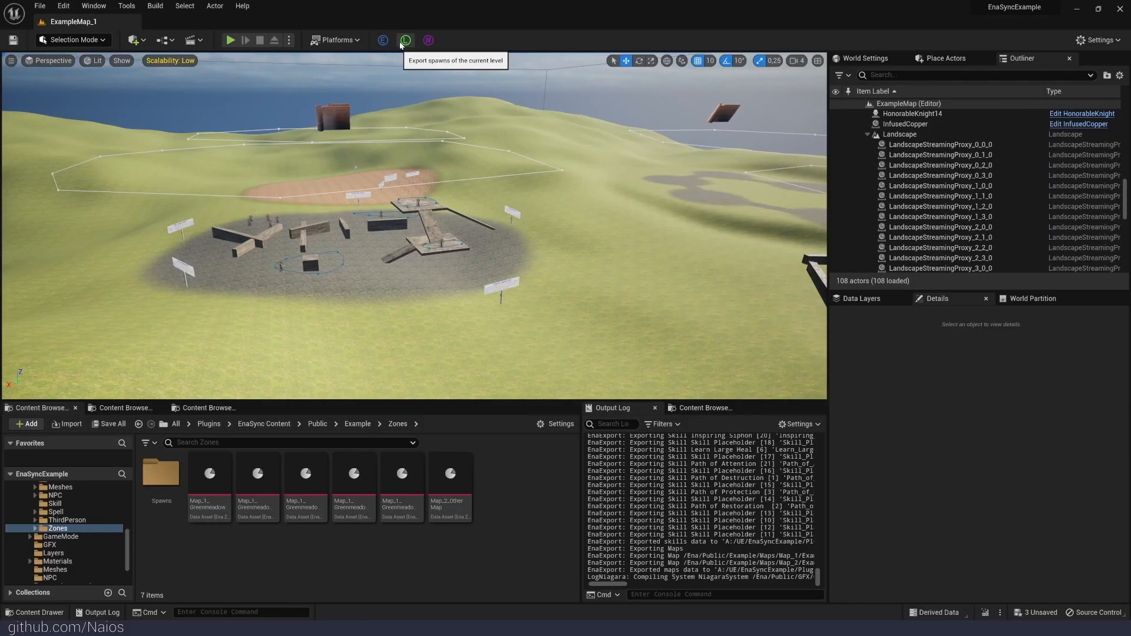
pyautogui.click(405, 40)
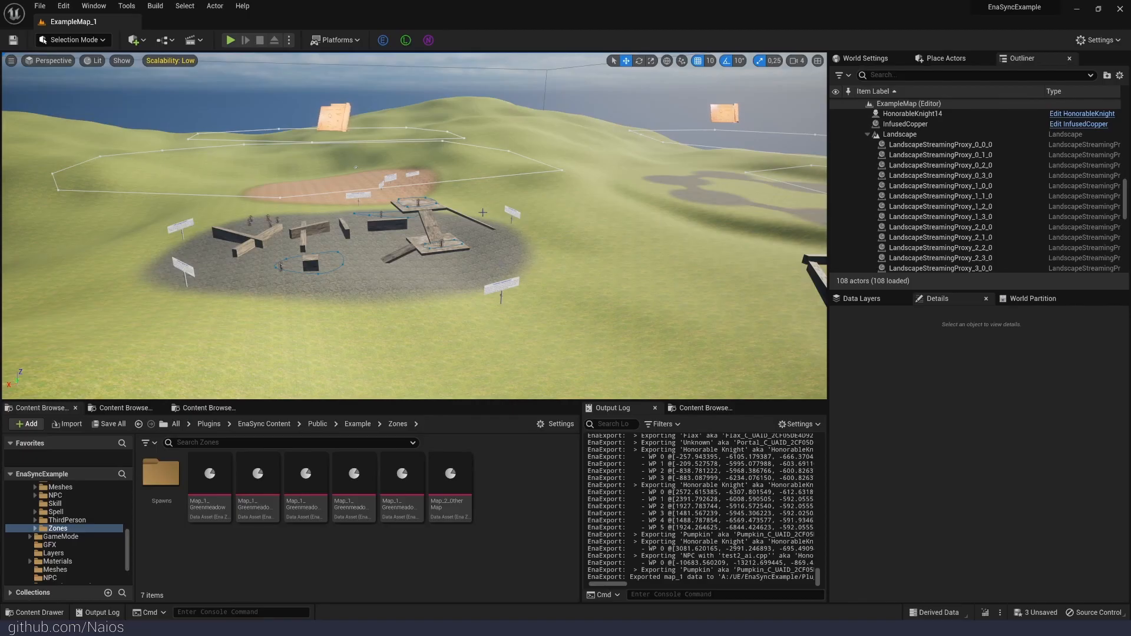
pyautogui.moveTo(427, 40)
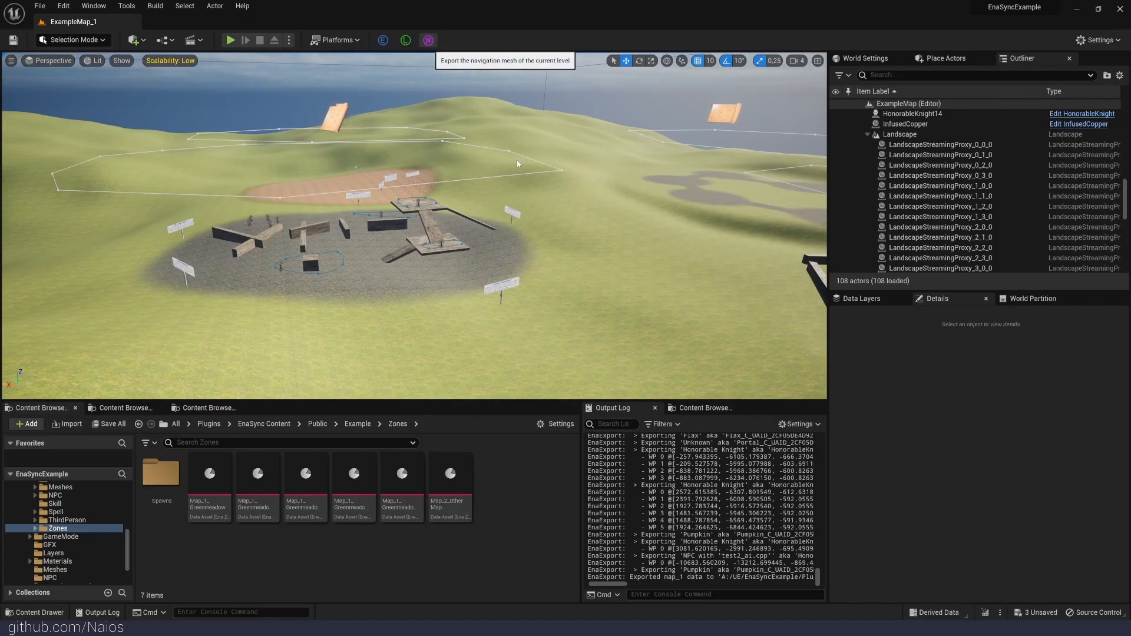
pyautogui.click(428, 40)
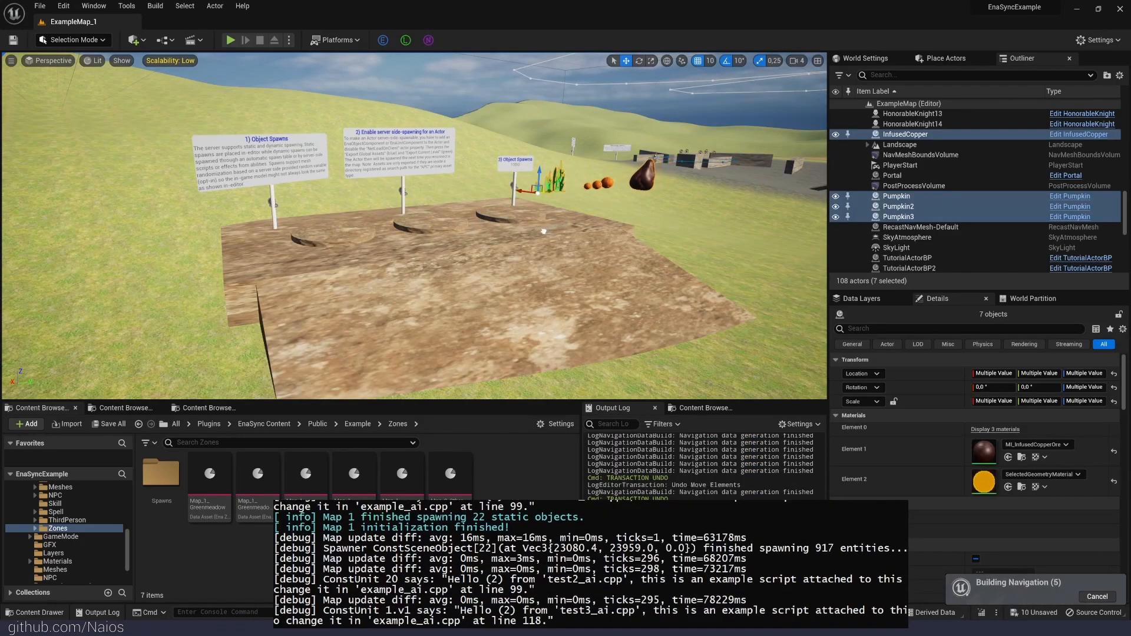
# - Launch Play-In-Editor on ExampleMap so a player joins the running EnaSync server
pyautogui.click(230, 40)
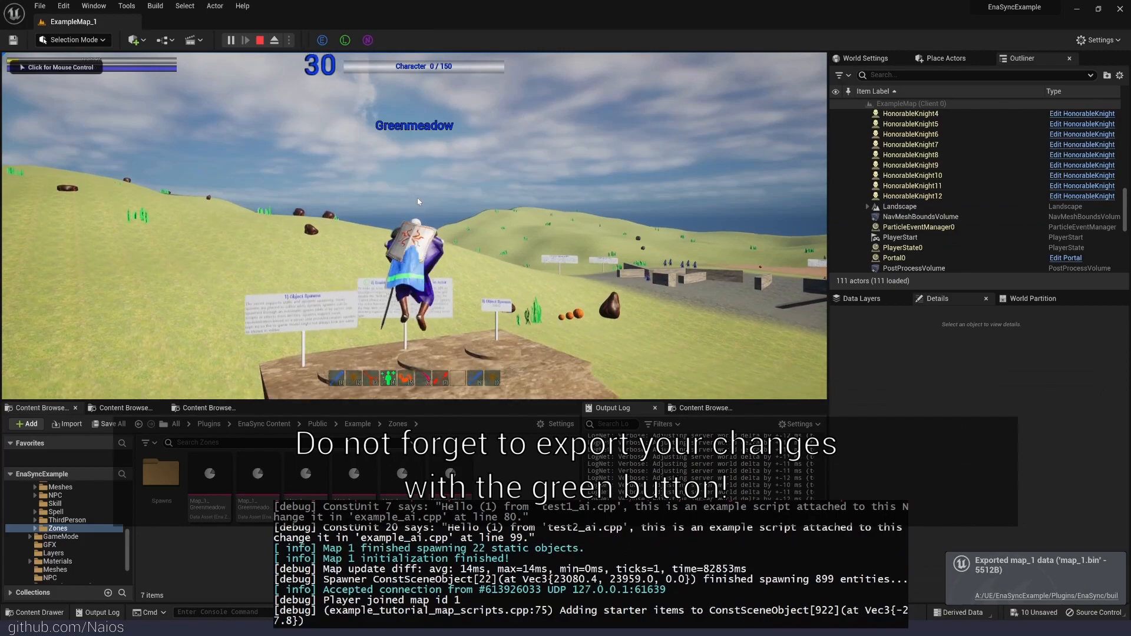
pyautogui.click(272, 40)
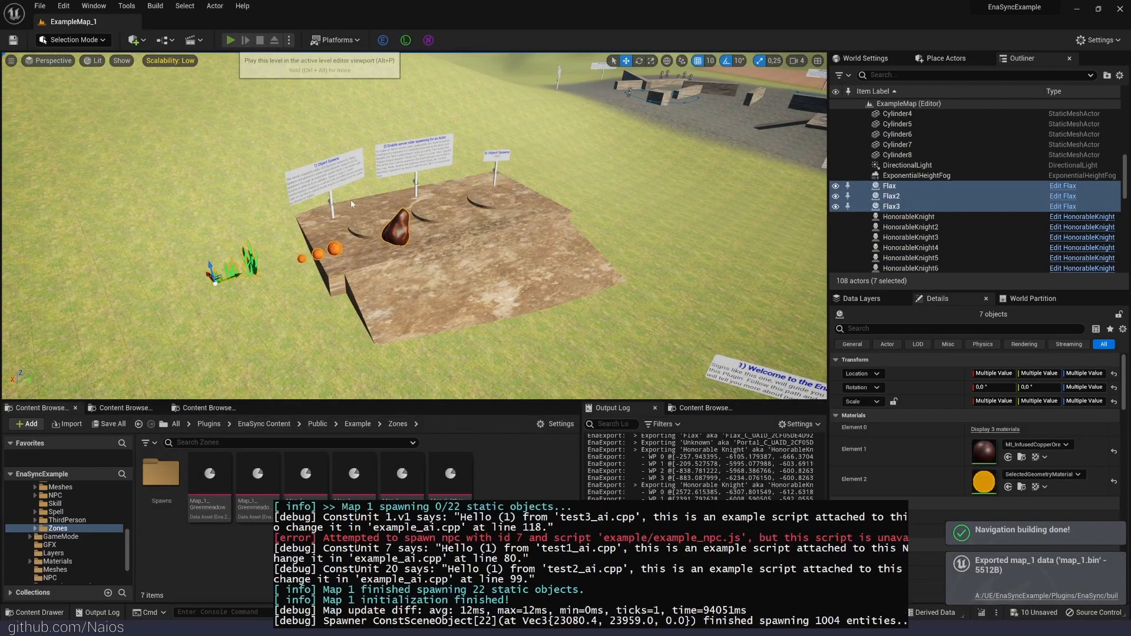
pyautogui.click(229, 40)
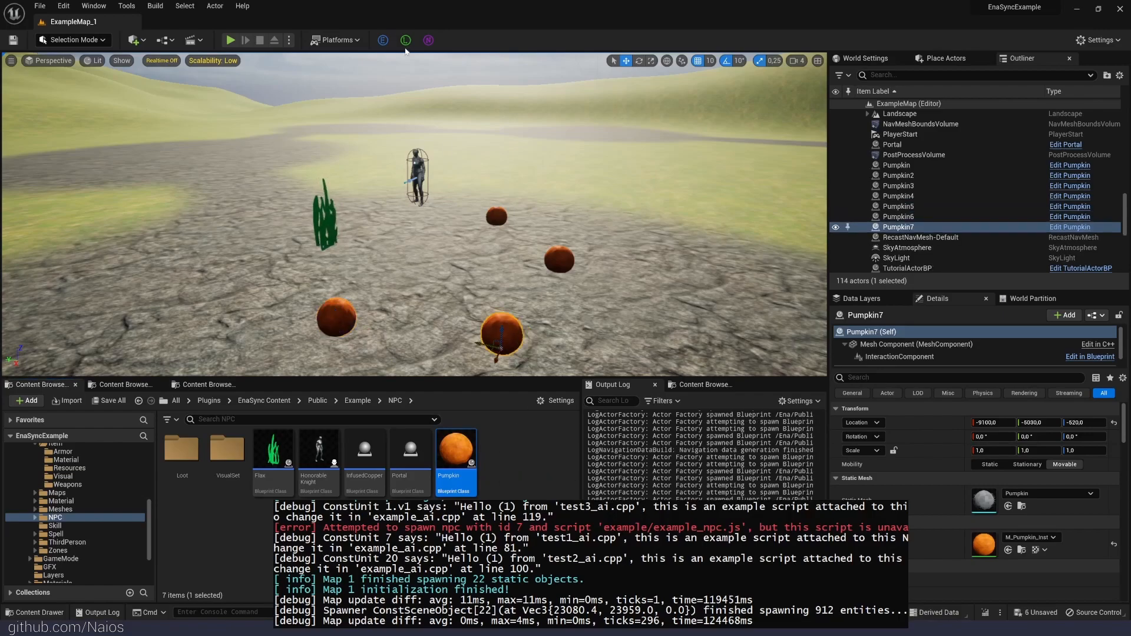
pyautogui.click(230, 40)
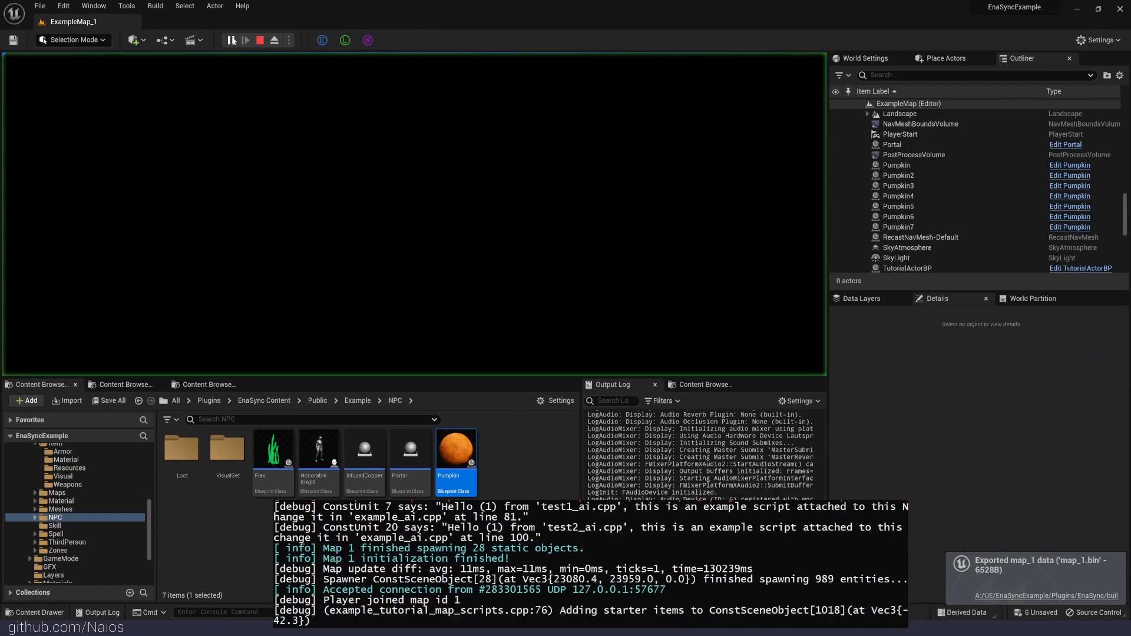
pyautogui.click(231, 40)
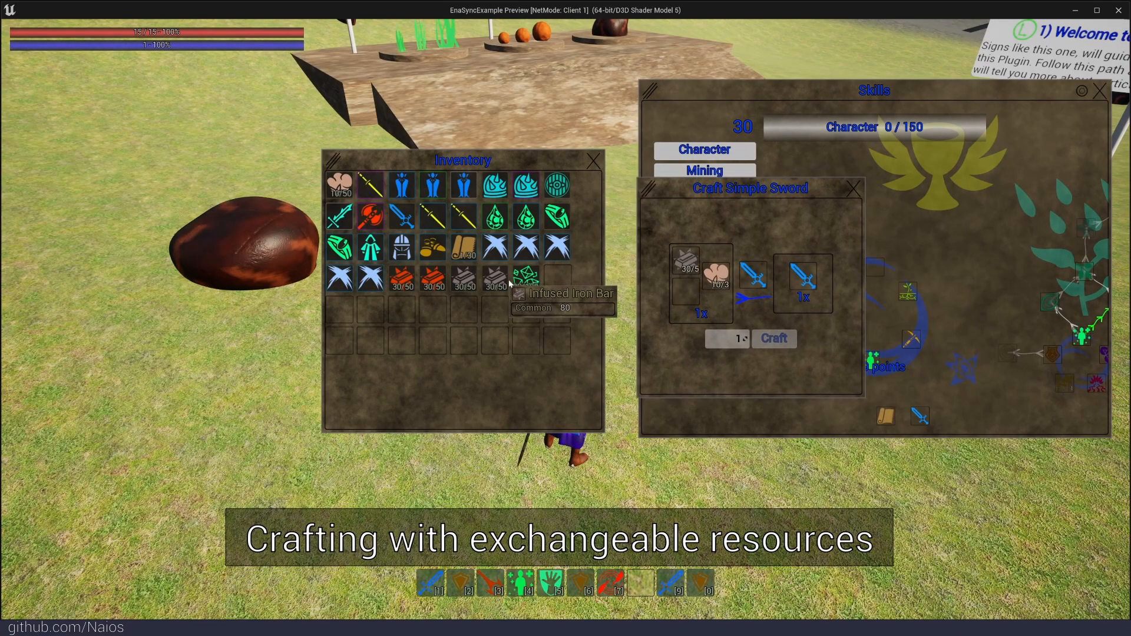
pyautogui.click(773, 338)
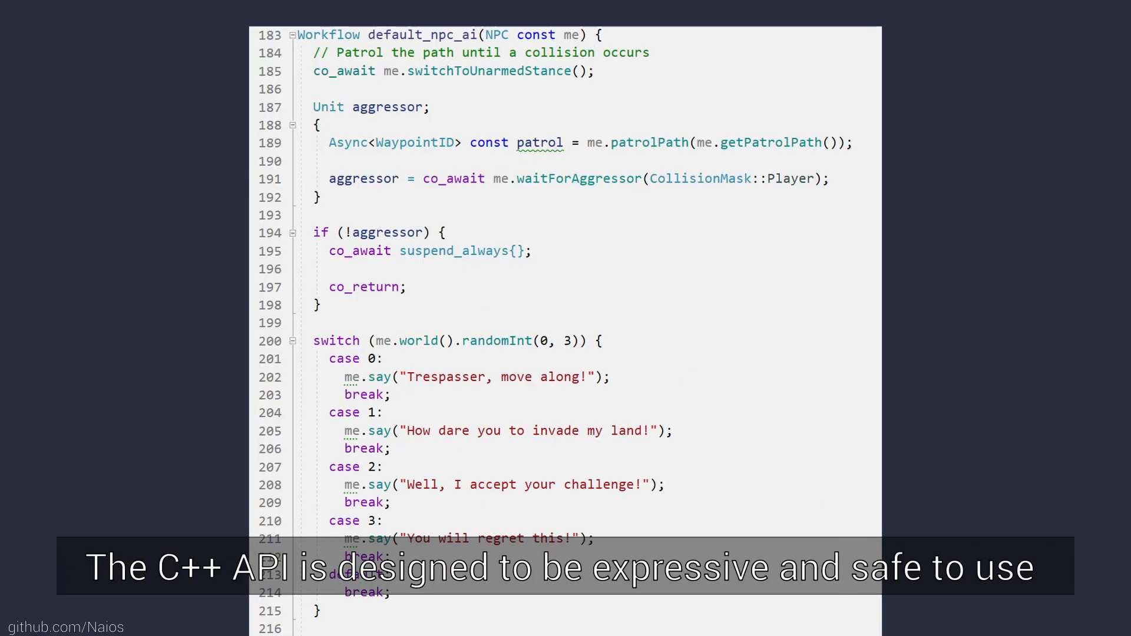
# - Scroll down default_npc_ai to the distance_check and melee parts of the workflow
pyautogui.scroll(-3)
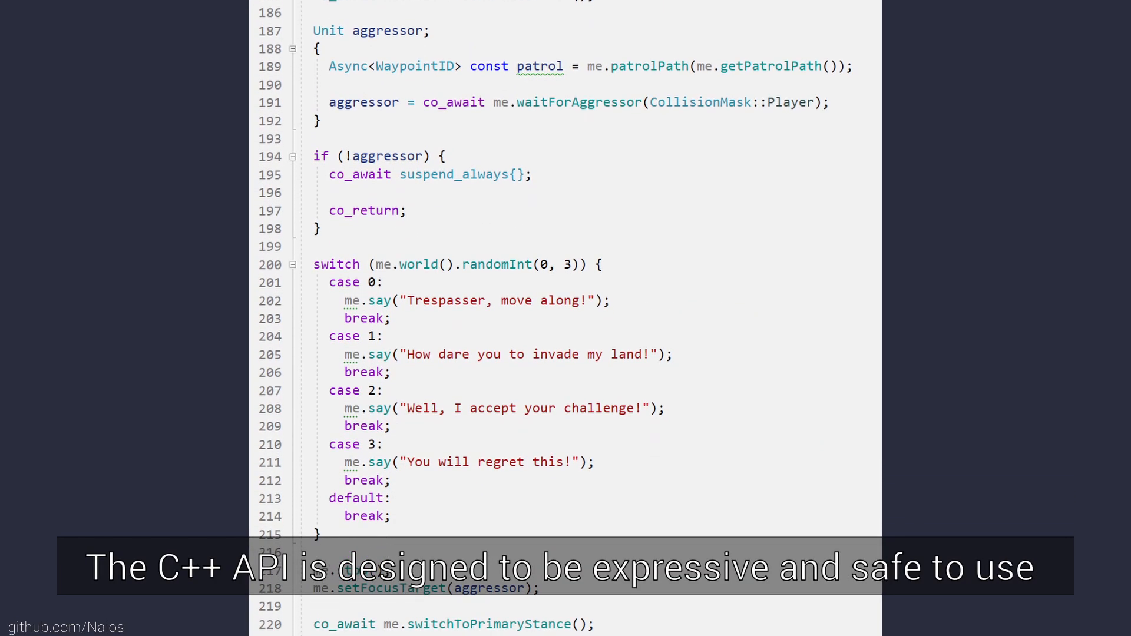
pyautogui.scroll(-3)
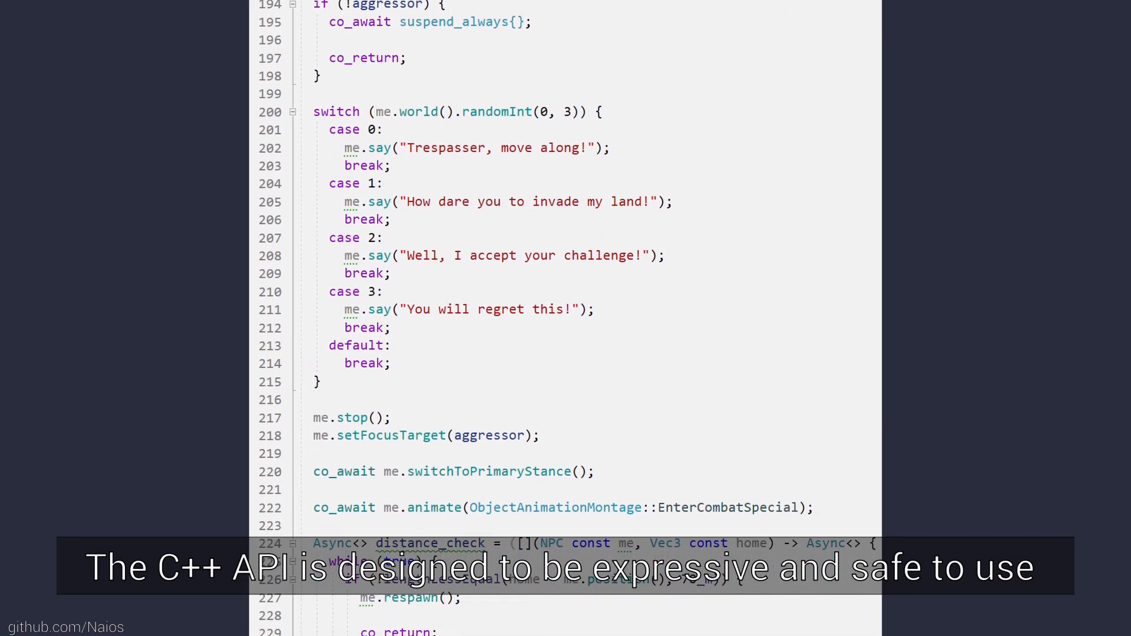
pyautogui.scroll(-3)
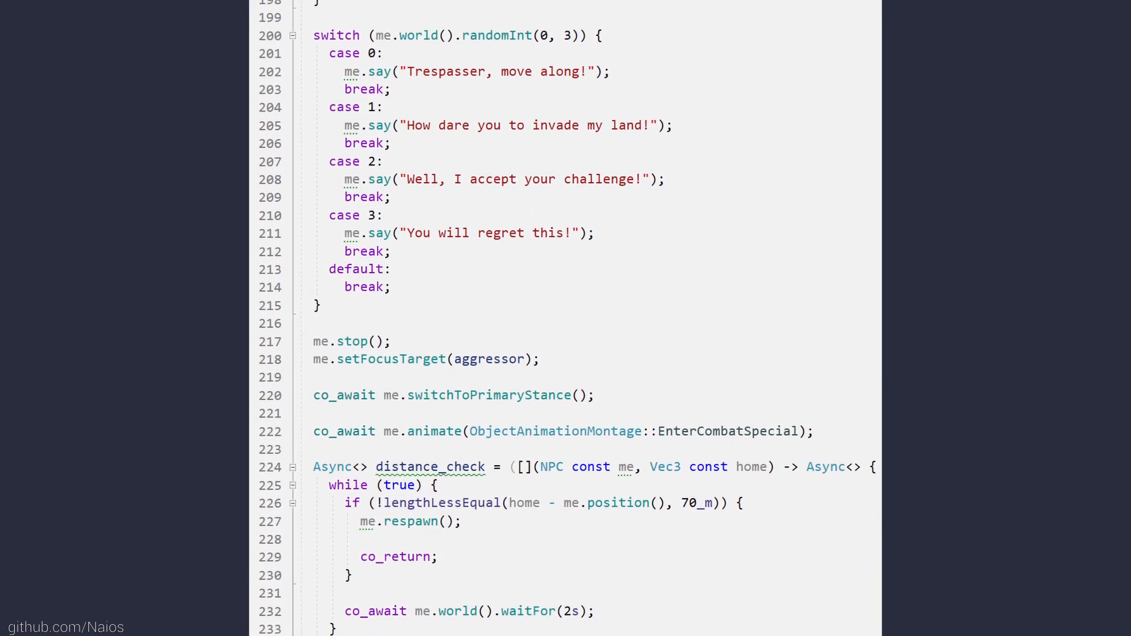
pyautogui.scroll(-3)
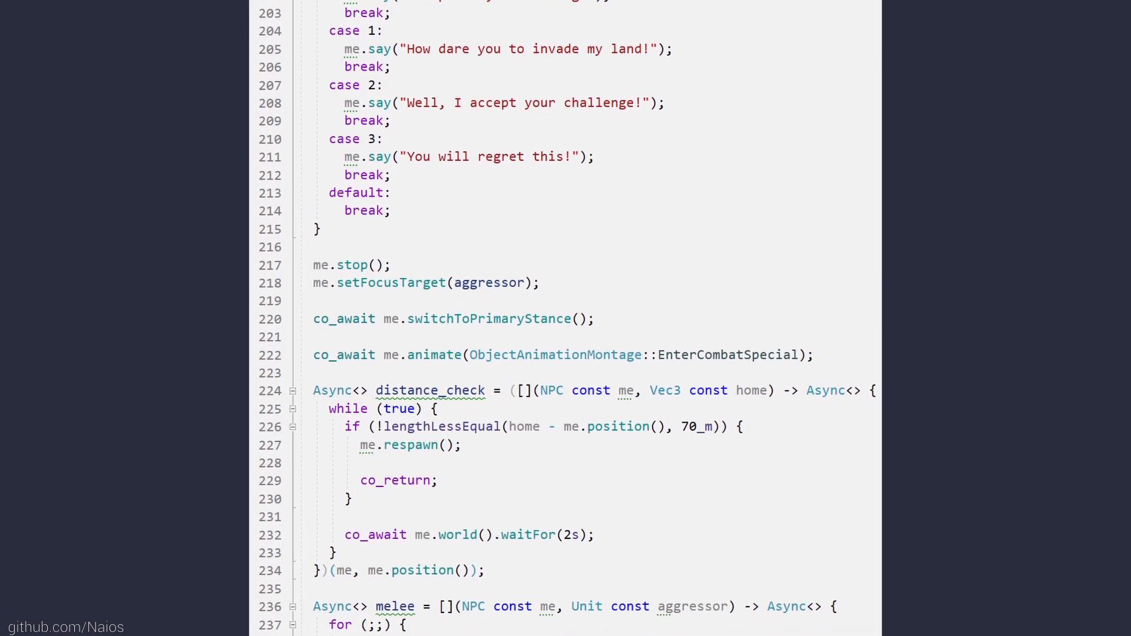
pyautogui.scroll(-3)
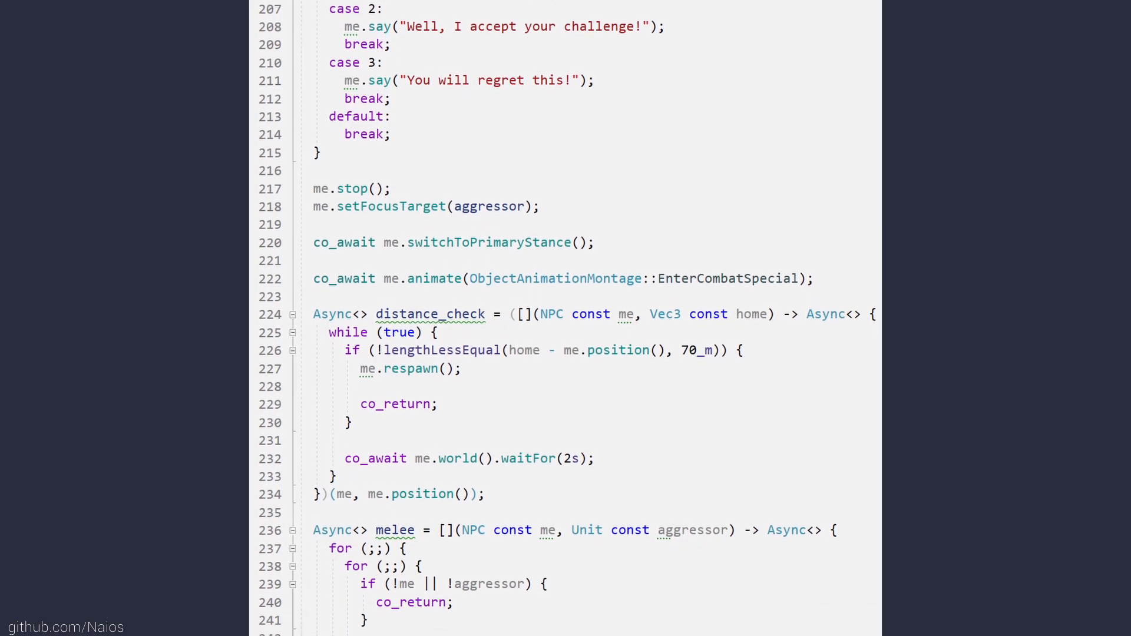
pyautogui.scroll(-3)
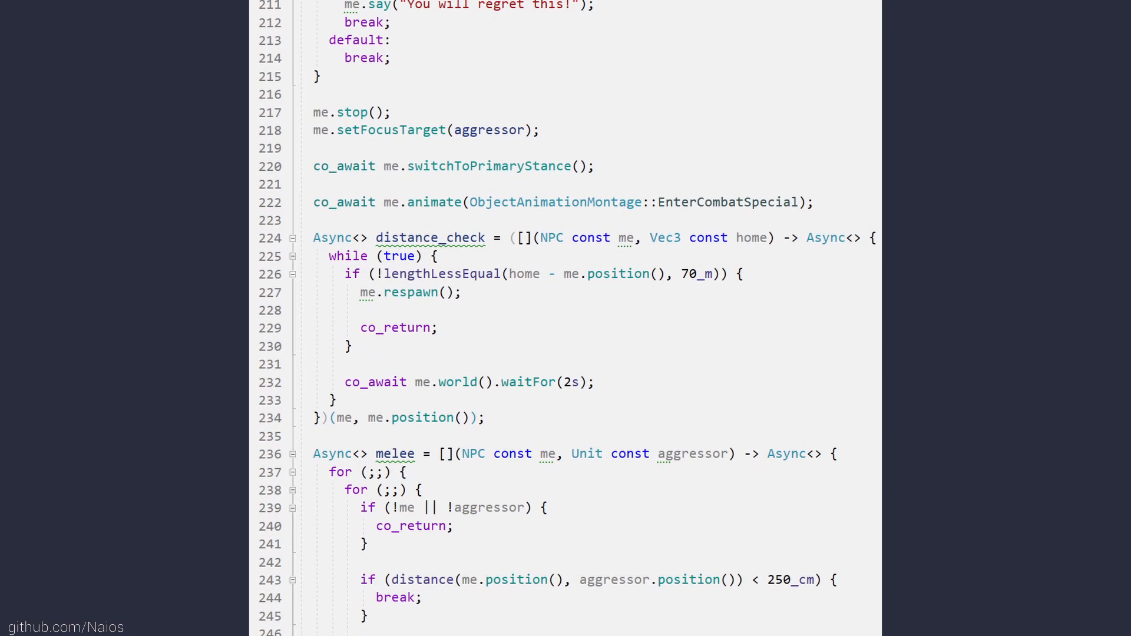
pyautogui.scroll(-3)
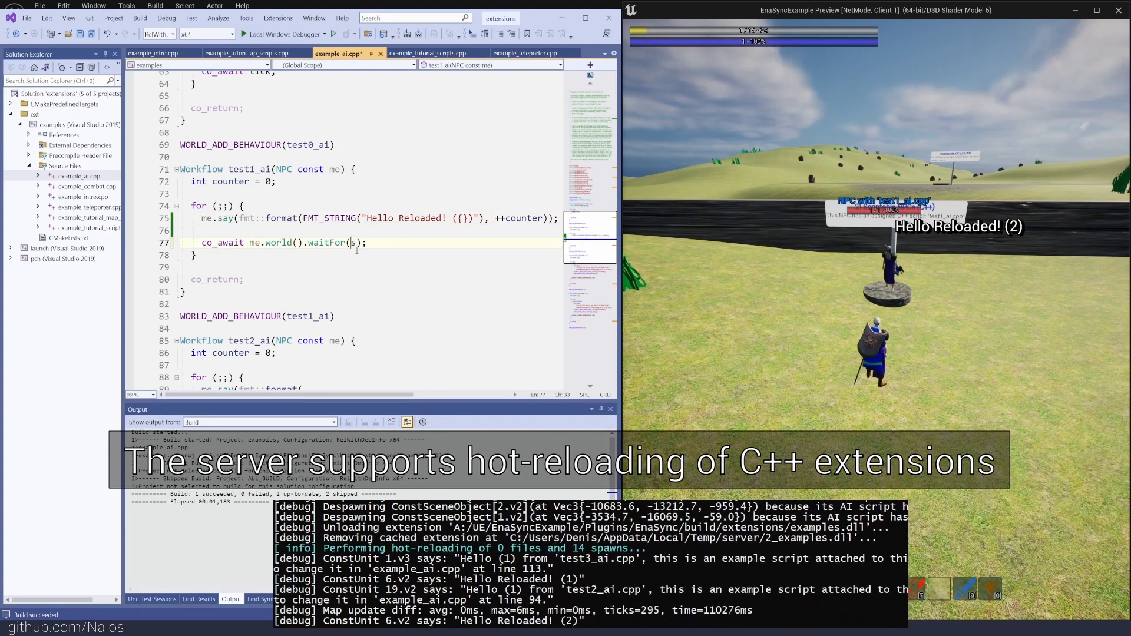
# - Change the test1_ai waitFor value to 500ms in example_ai.cpp
pyautogui.write('00ms')
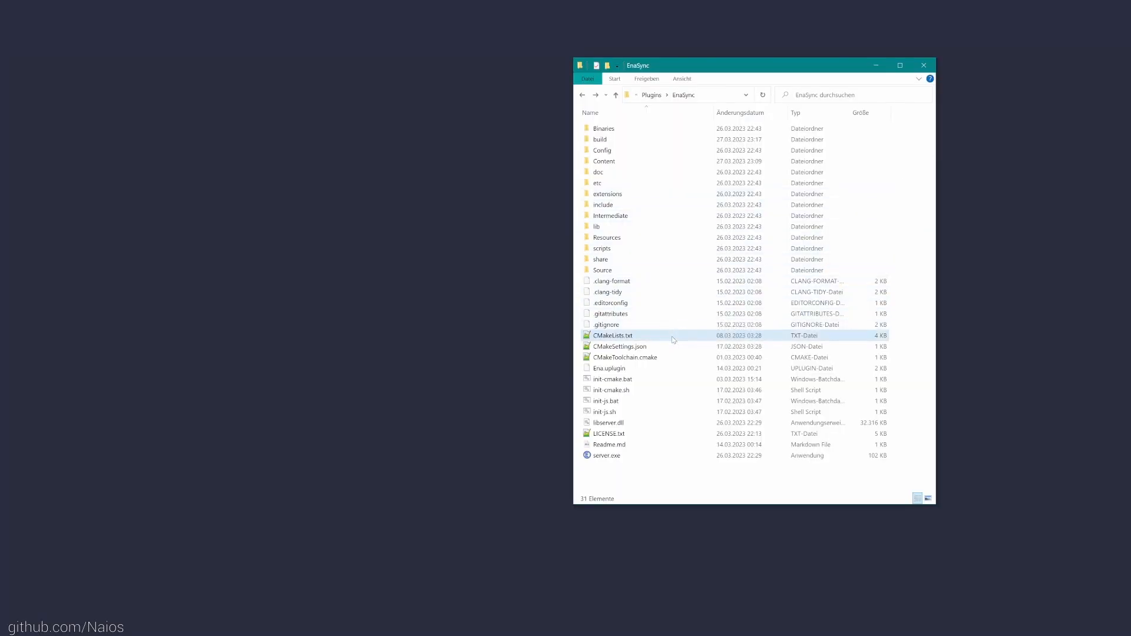
# - Read CMakeLists.txt, browse the extensions folder and run init-cmake.bat to generate extensions.sln in build
pyautogui.doubleClick(613, 336)
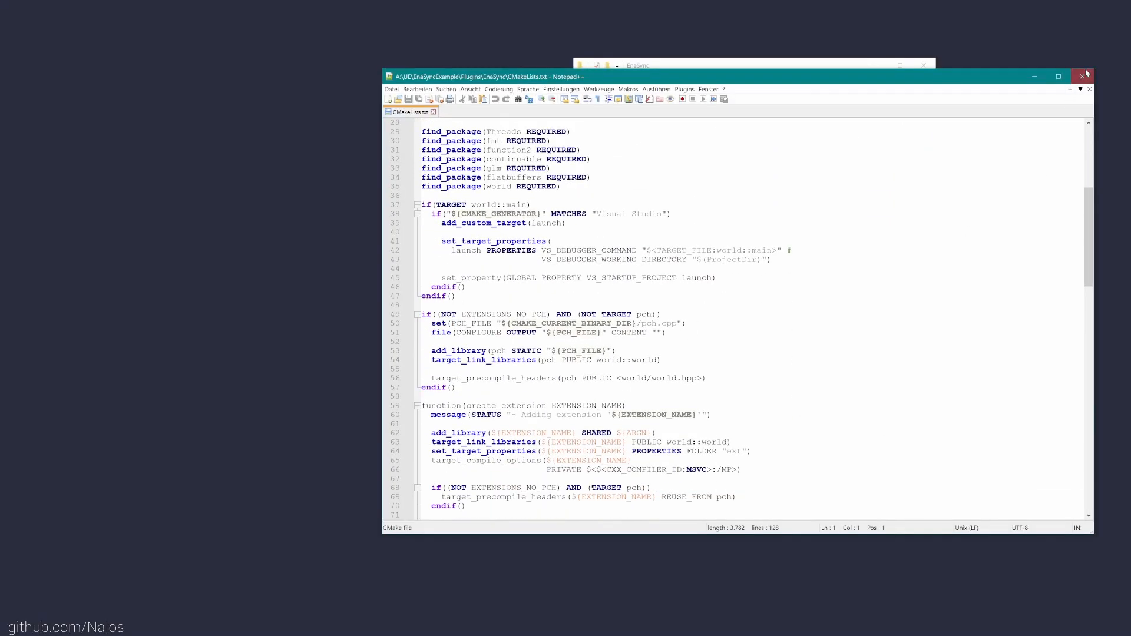
pyautogui.click(1083, 75)
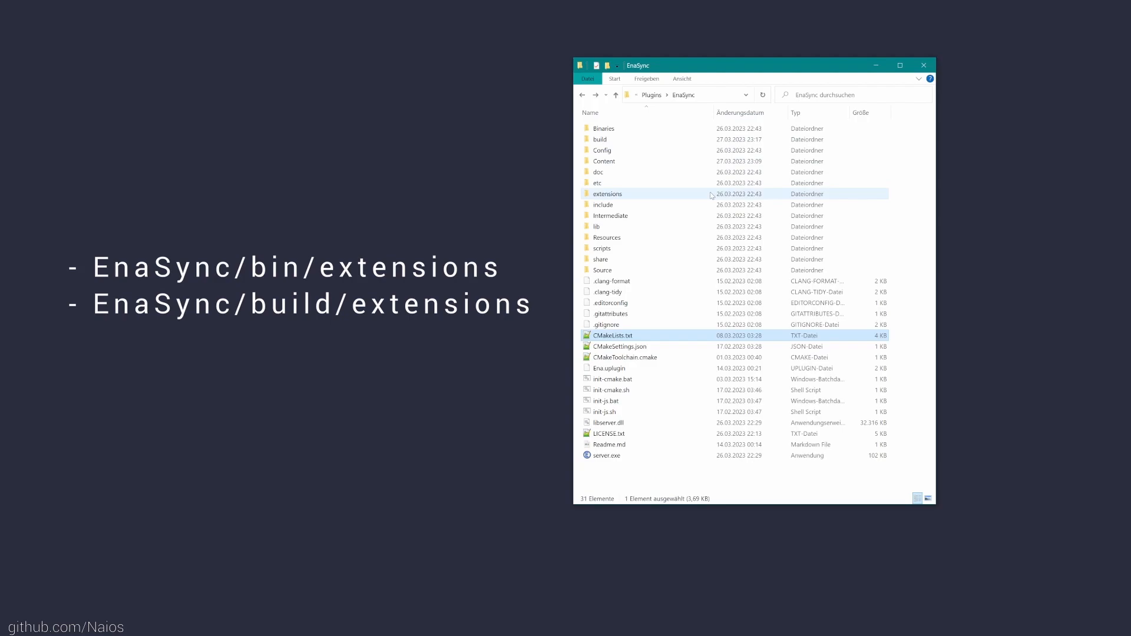
pyautogui.doubleClick(608, 193)
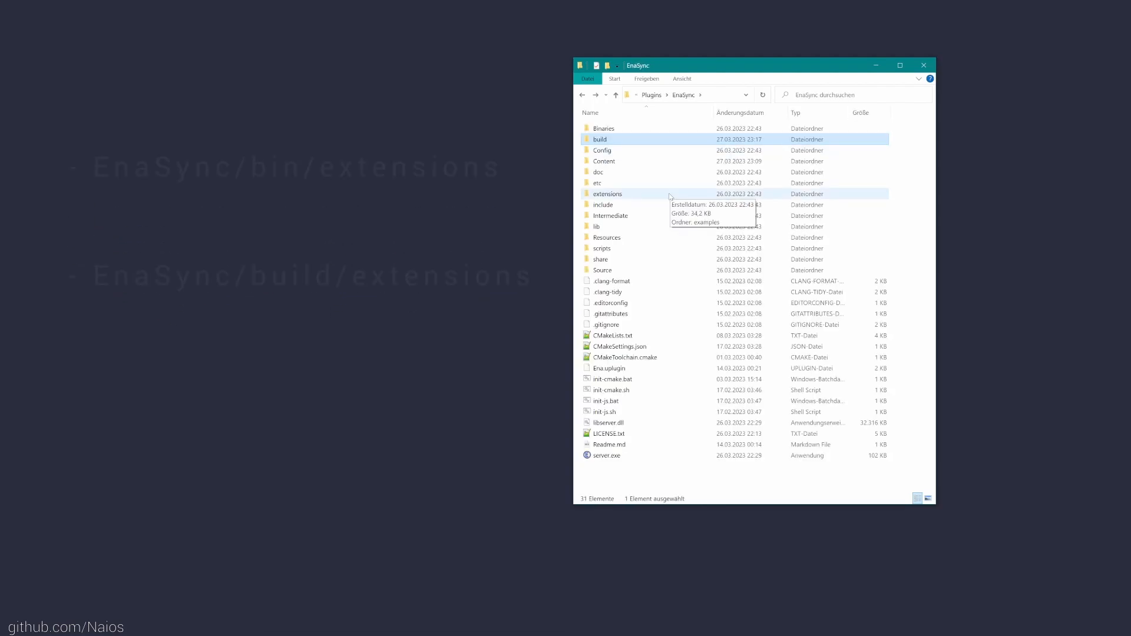
pyautogui.doubleClick(608, 193)
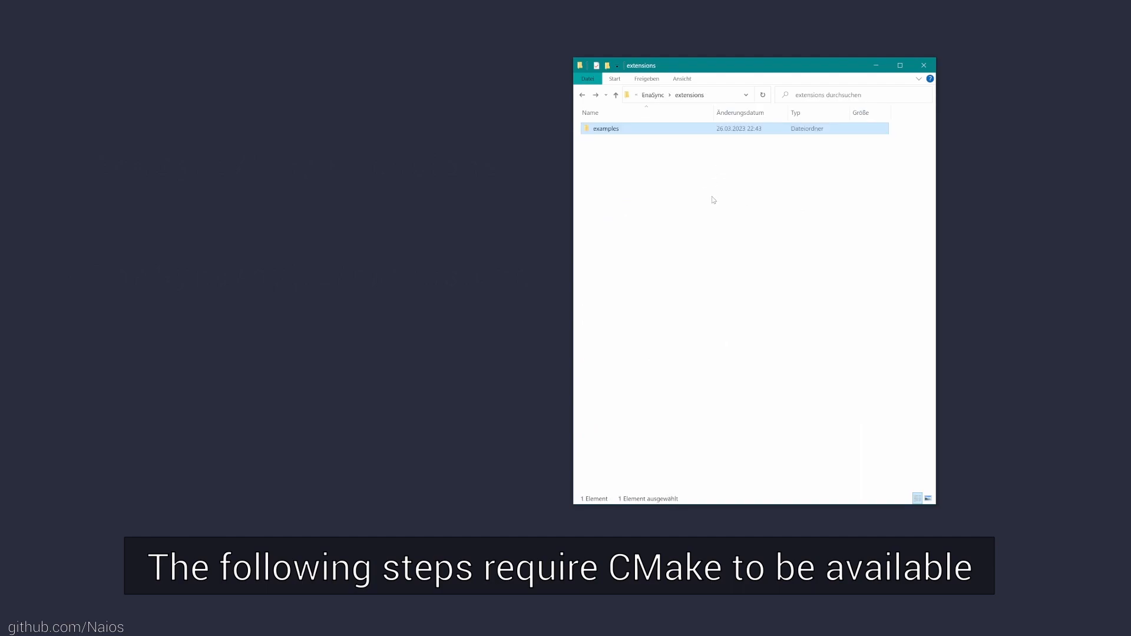
pyautogui.click(615, 94)
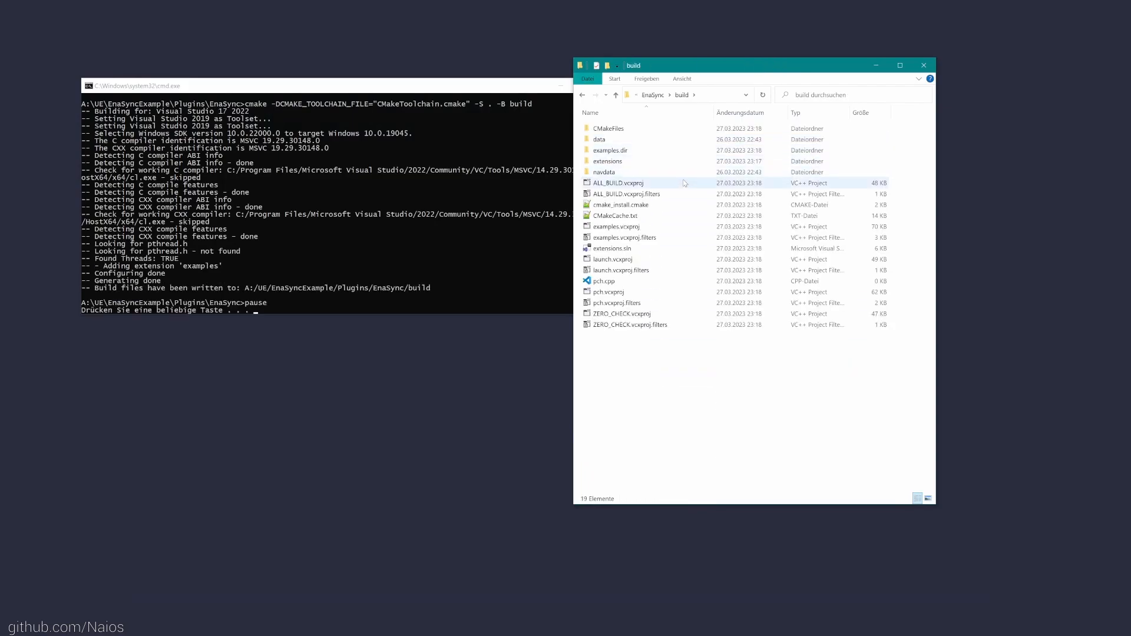
# - Open extensions.sln, set the configuration to RelWithDebInfo and build the solution successfully
pyautogui.doubleClick(613, 249)
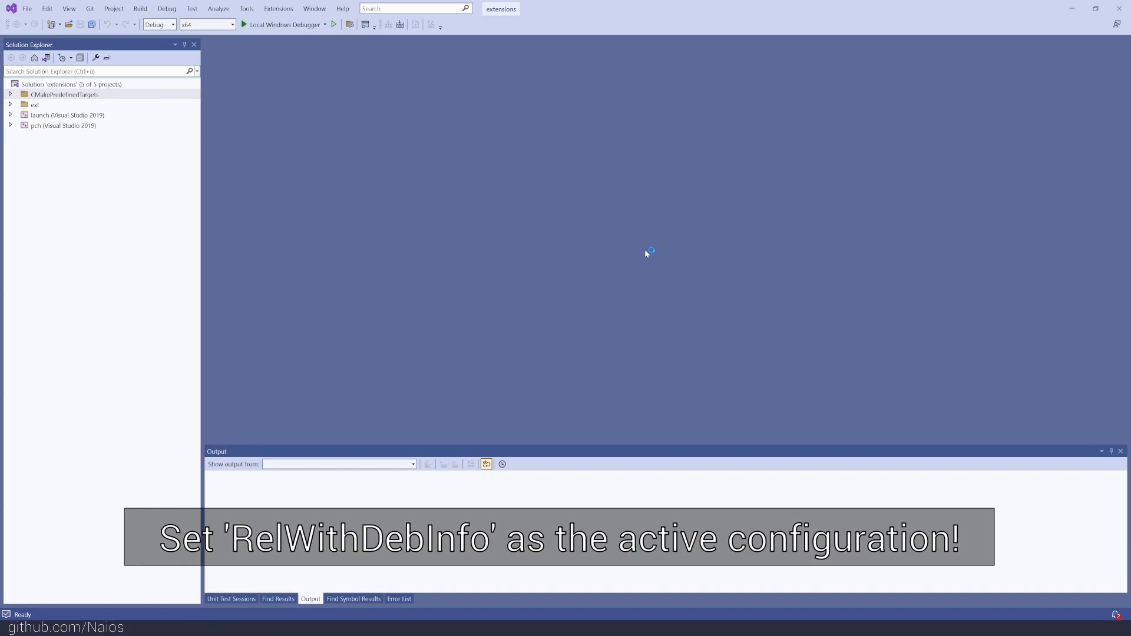
pyautogui.click(169, 23)
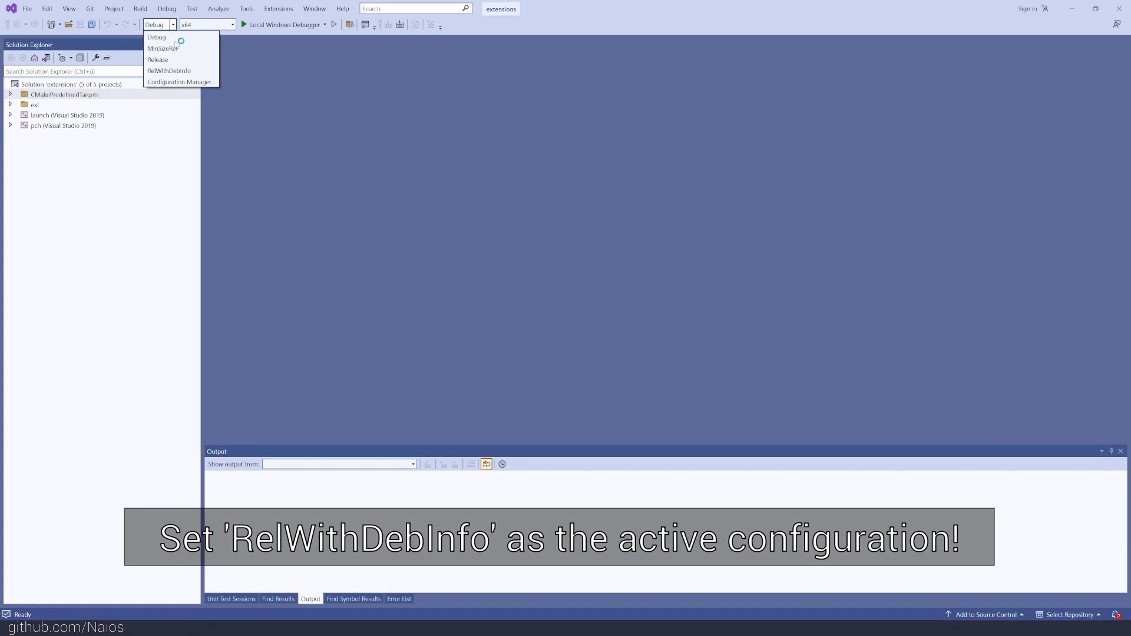
pyautogui.moveTo(168, 70)
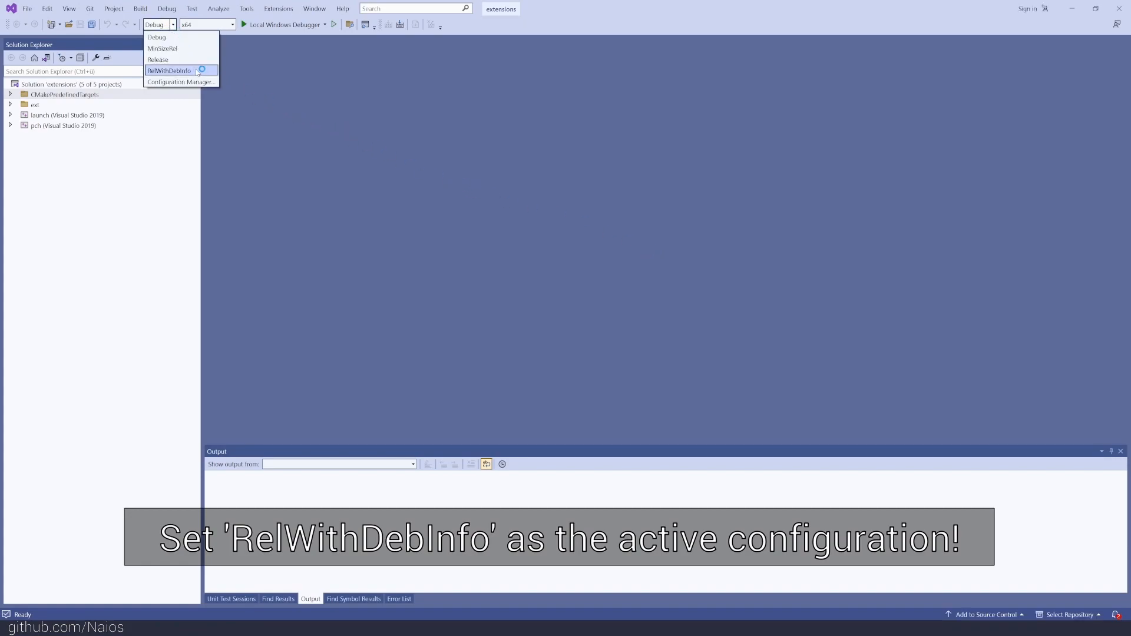
pyautogui.click(168, 69)
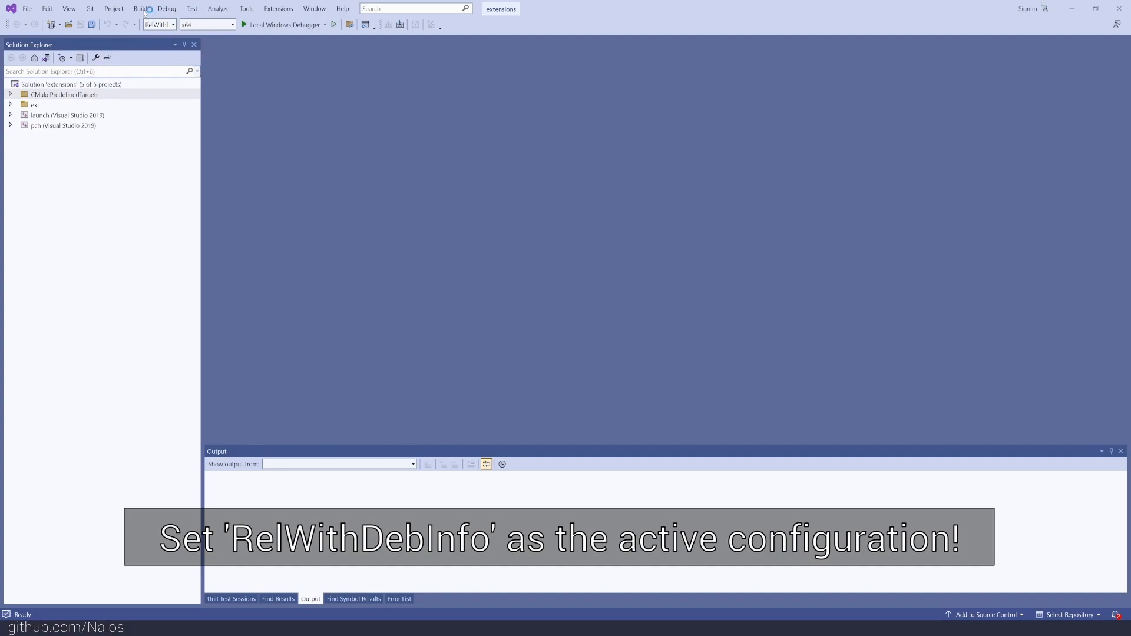
pyautogui.click(140, 8)
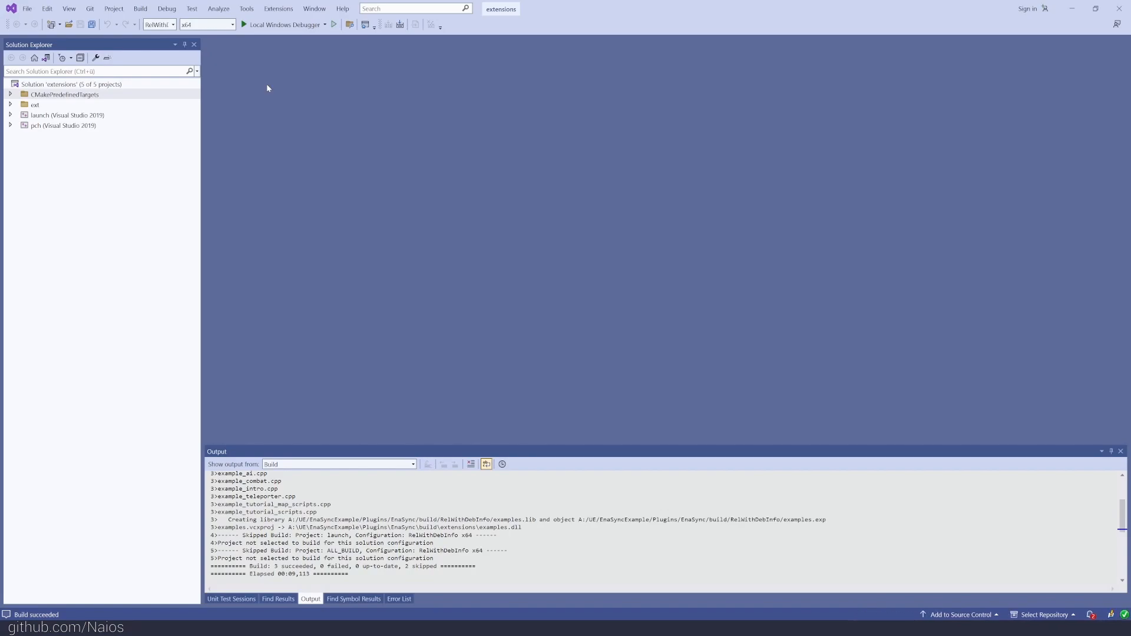
pyautogui.click(11, 104)
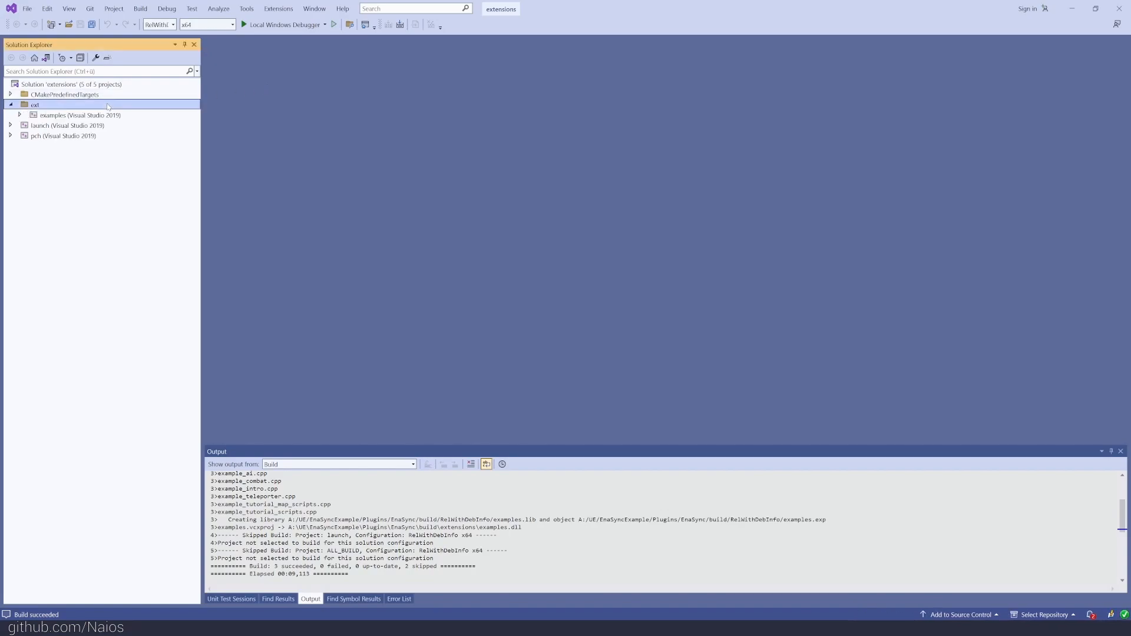
# - Play the example map so the C++ scripted NPCs post greetings to the log
pyautogui.click(20, 114)
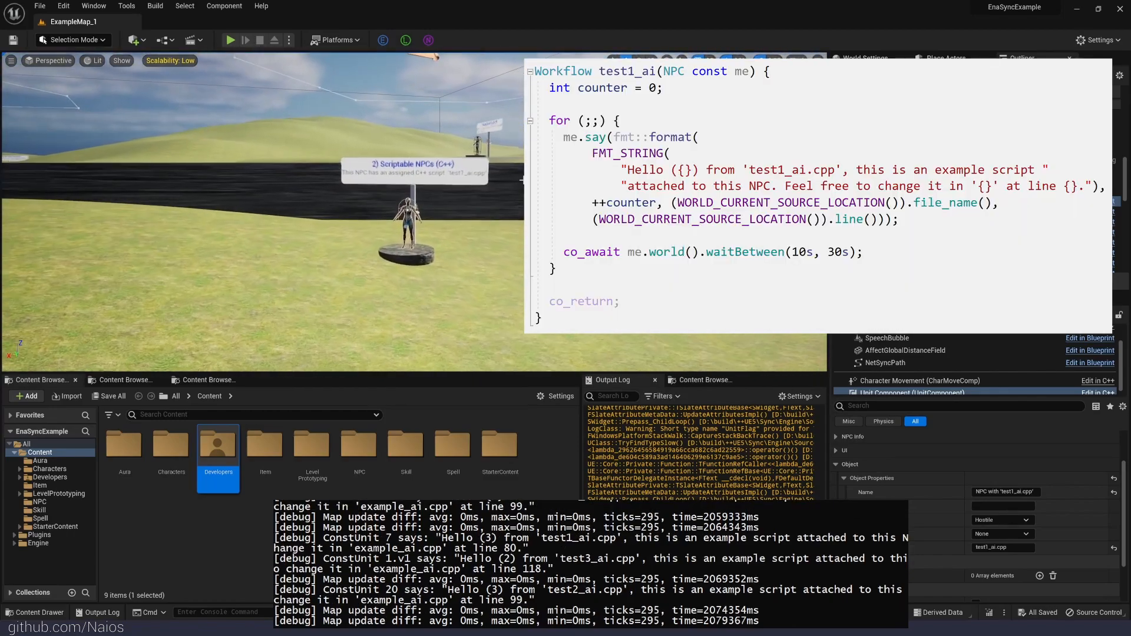
pyautogui.click(229, 40)
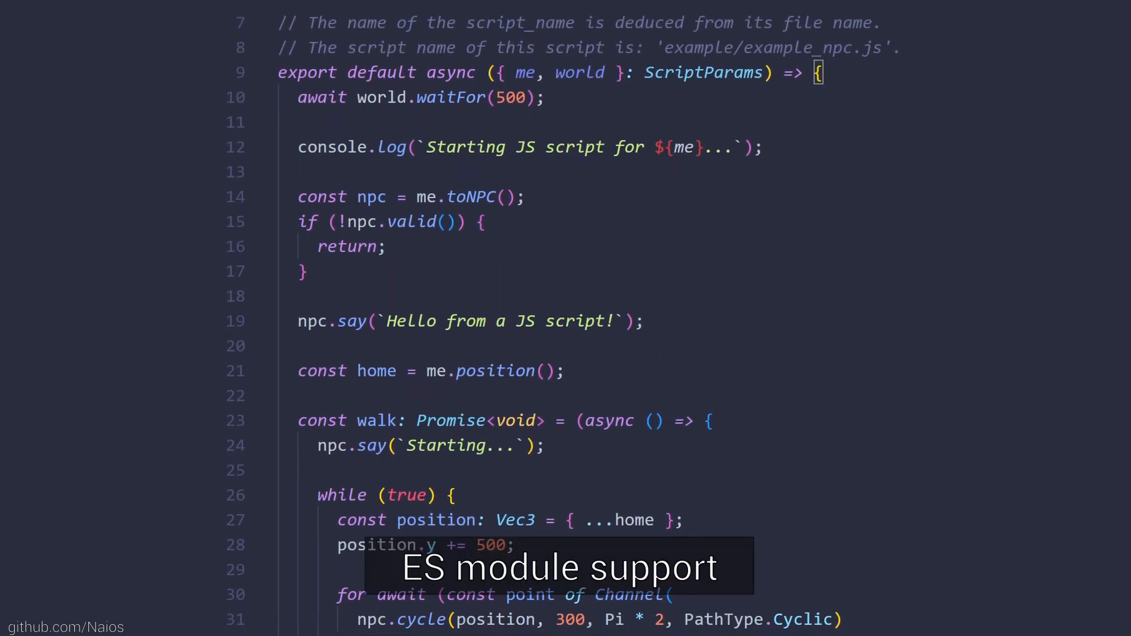
pyautogui.scroll(-3)
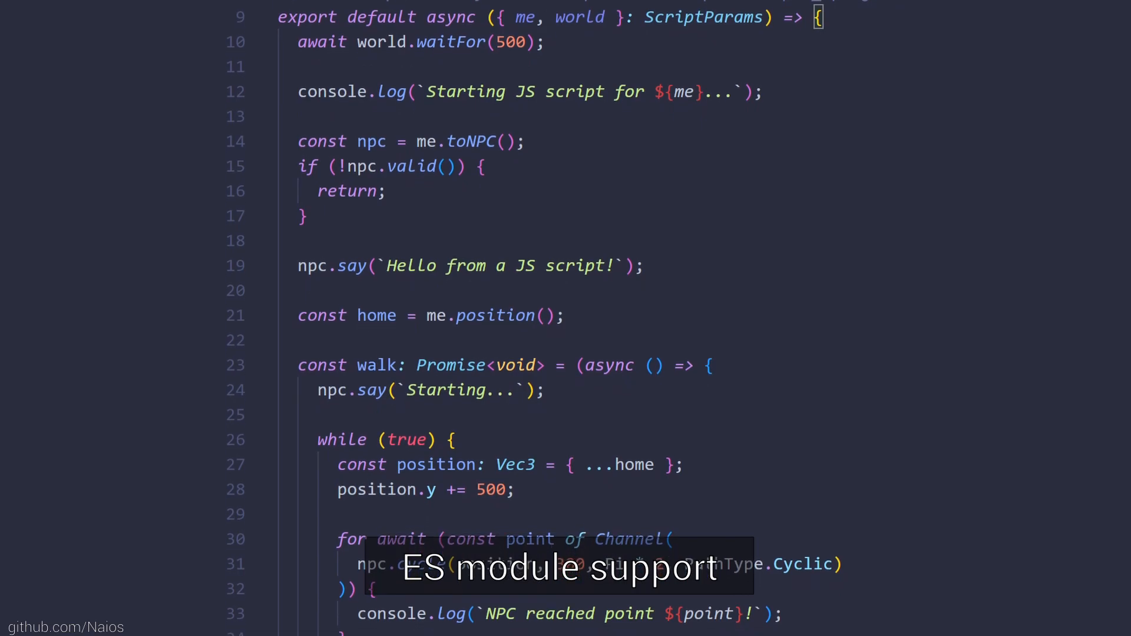
pyautogui.scroll(-3)
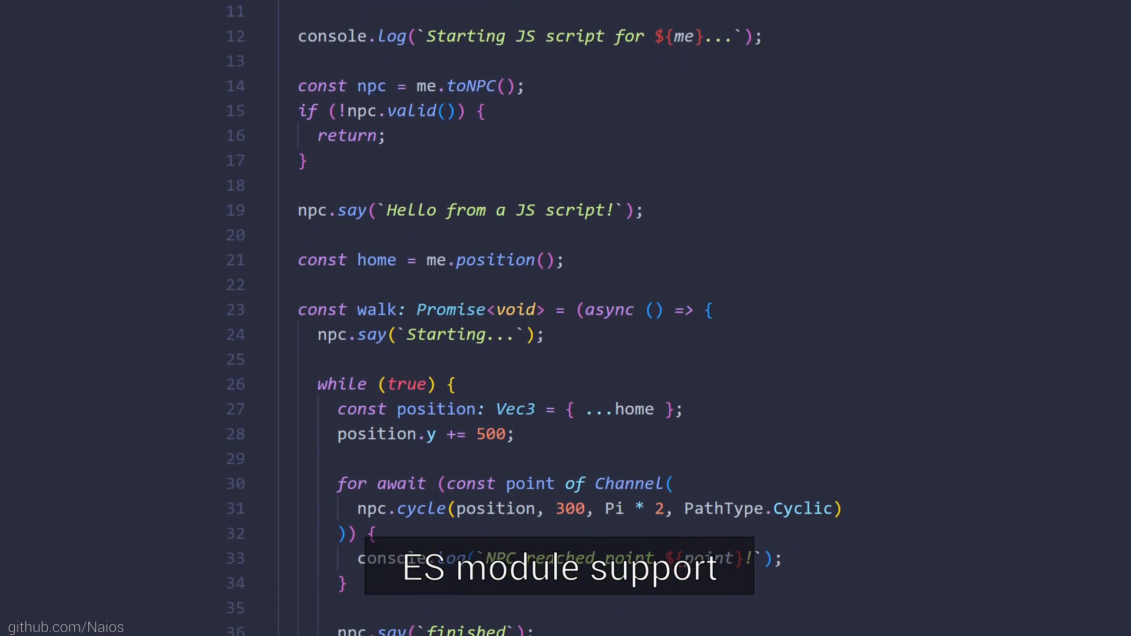
pyautogui.scroll(-3)
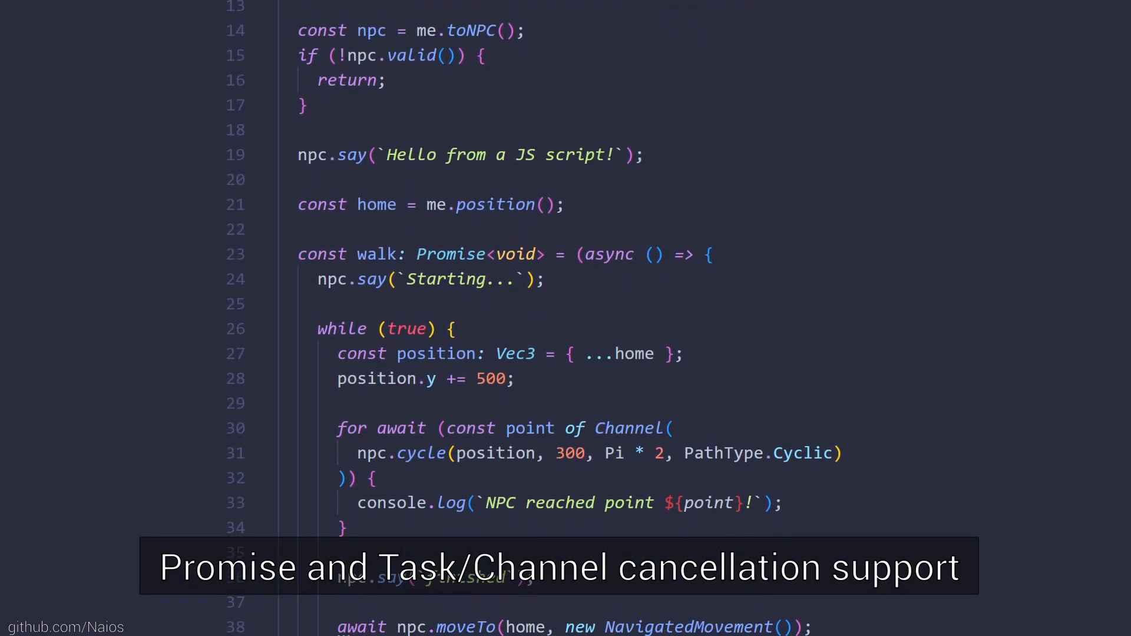
pyautogui.scroll(-3)
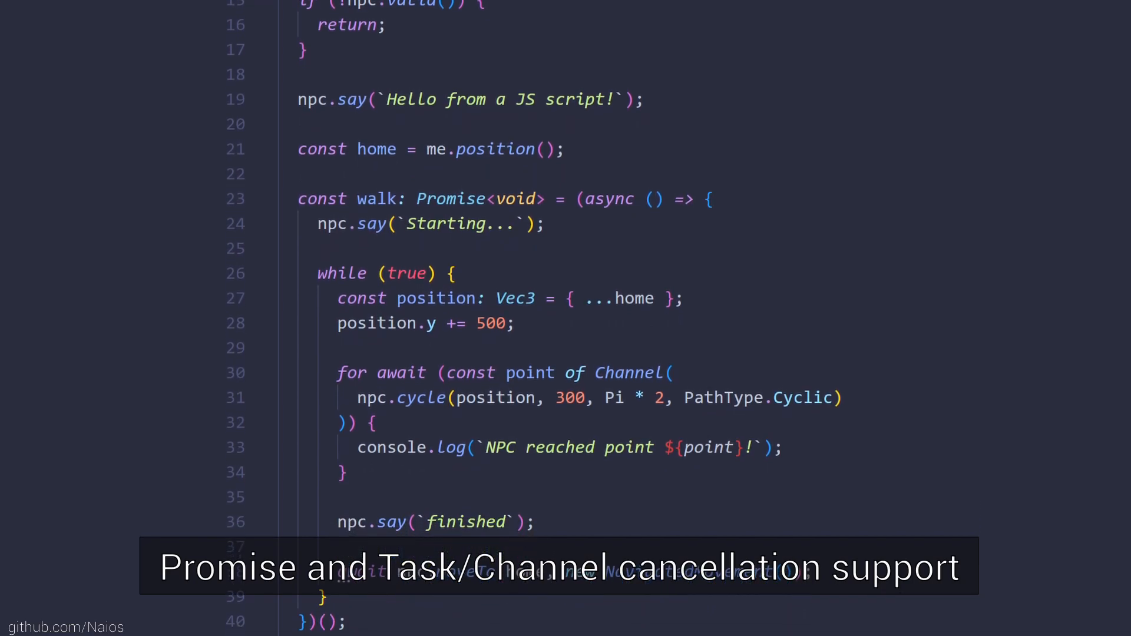
pyautogui.scroll(-3)
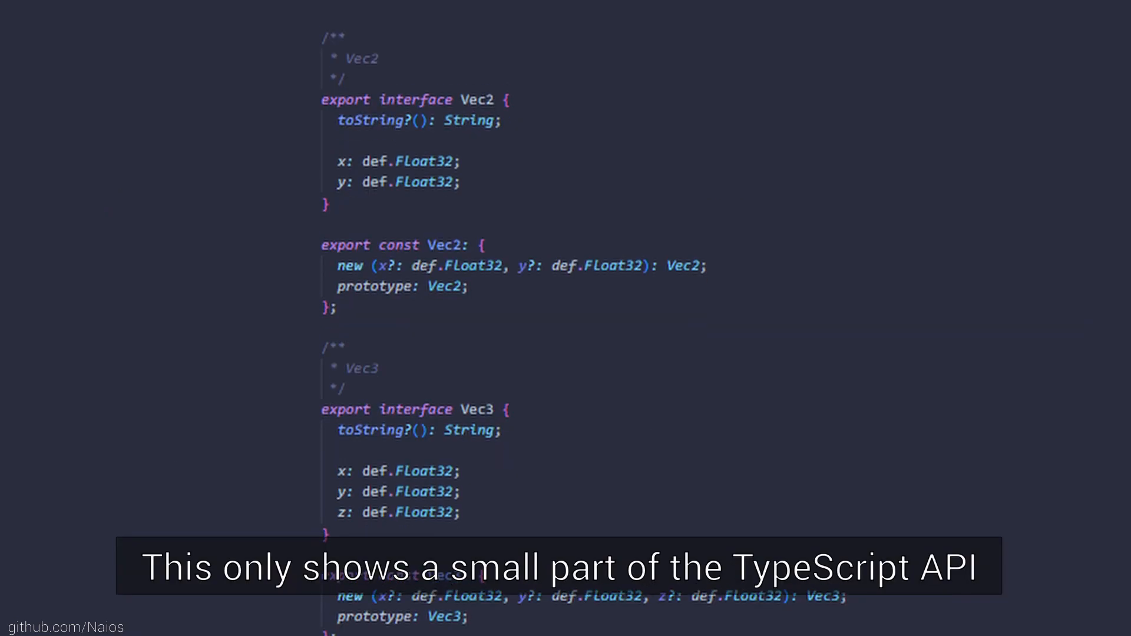
pyautogui.scroll(-3)
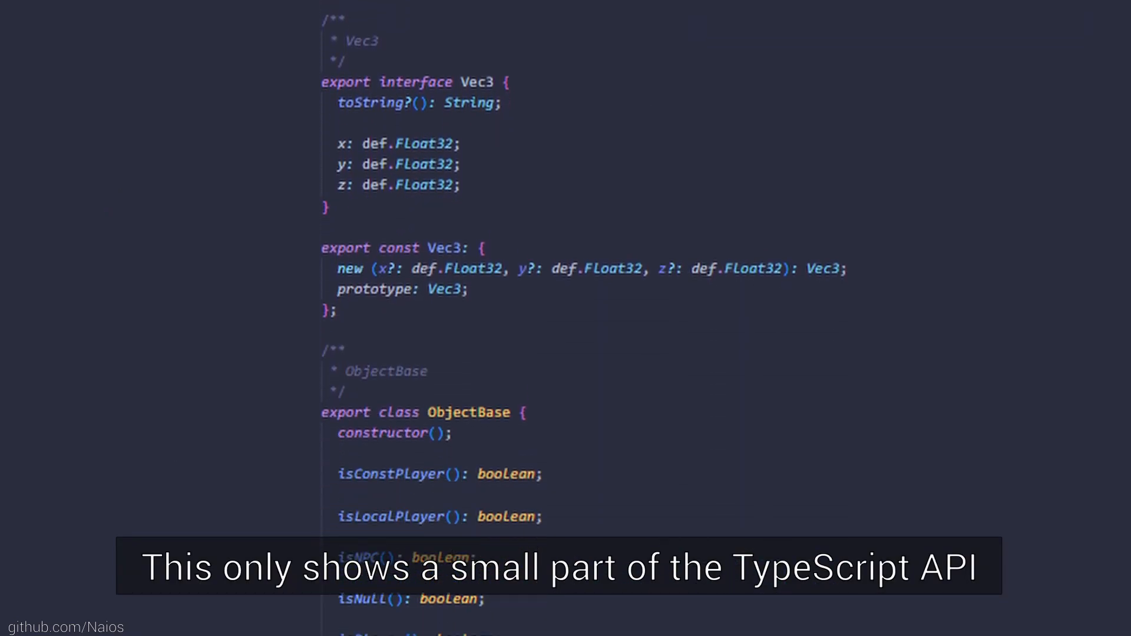
pyautogui.scroll(-3)
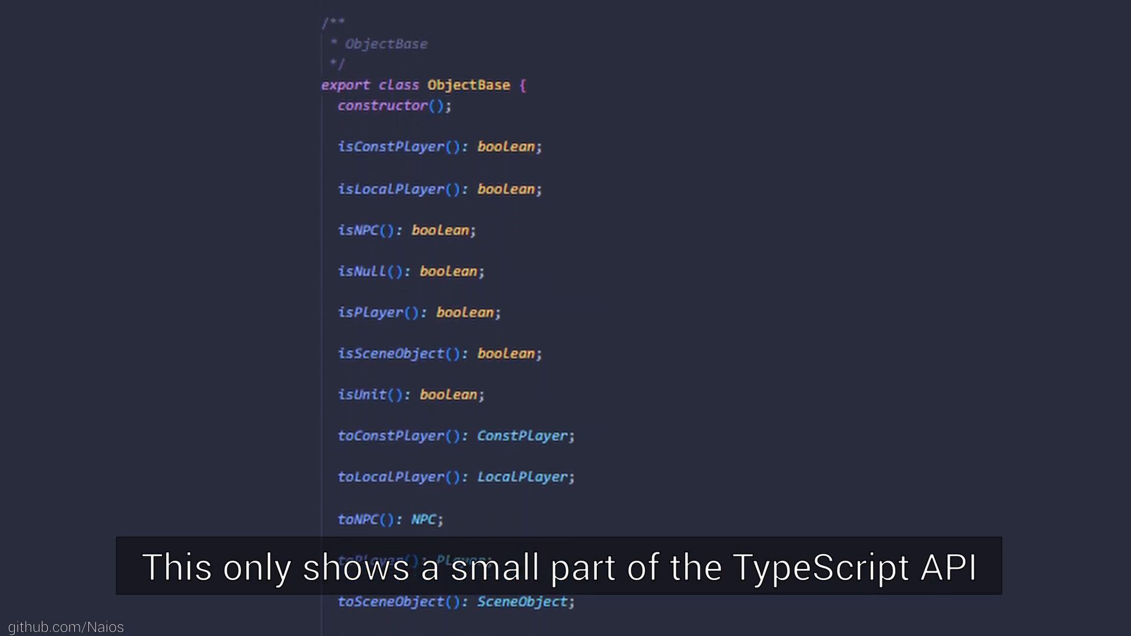
pyautogui.scroll(-3)
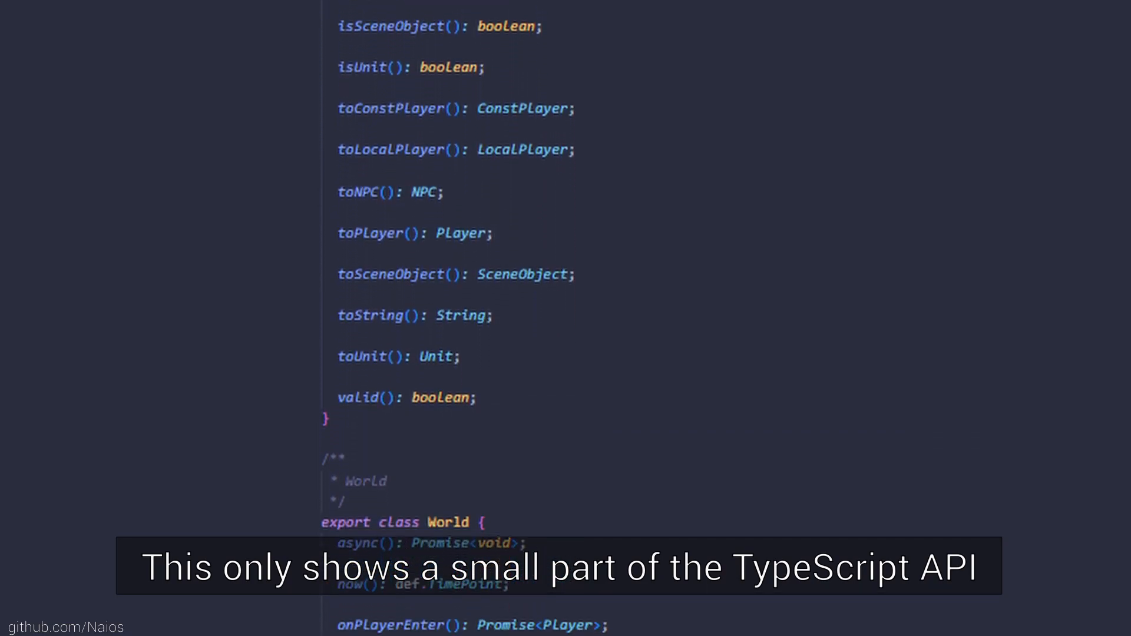
pyautogui.scroll(-3)
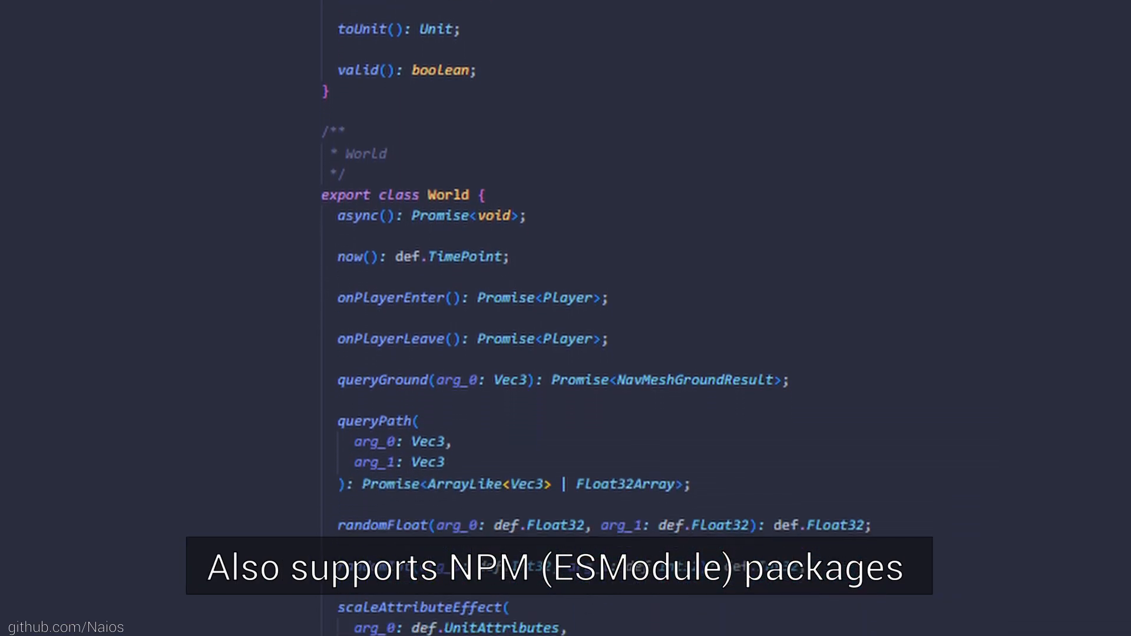
pyautogui.scroll(-3)
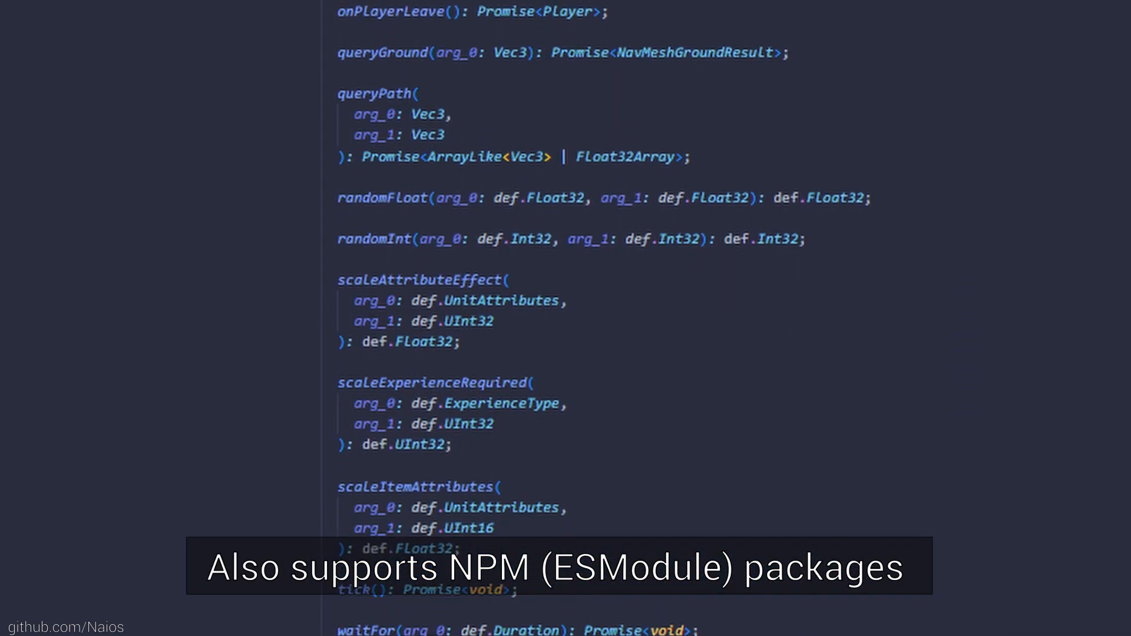
pyautogui.scroll(-3)
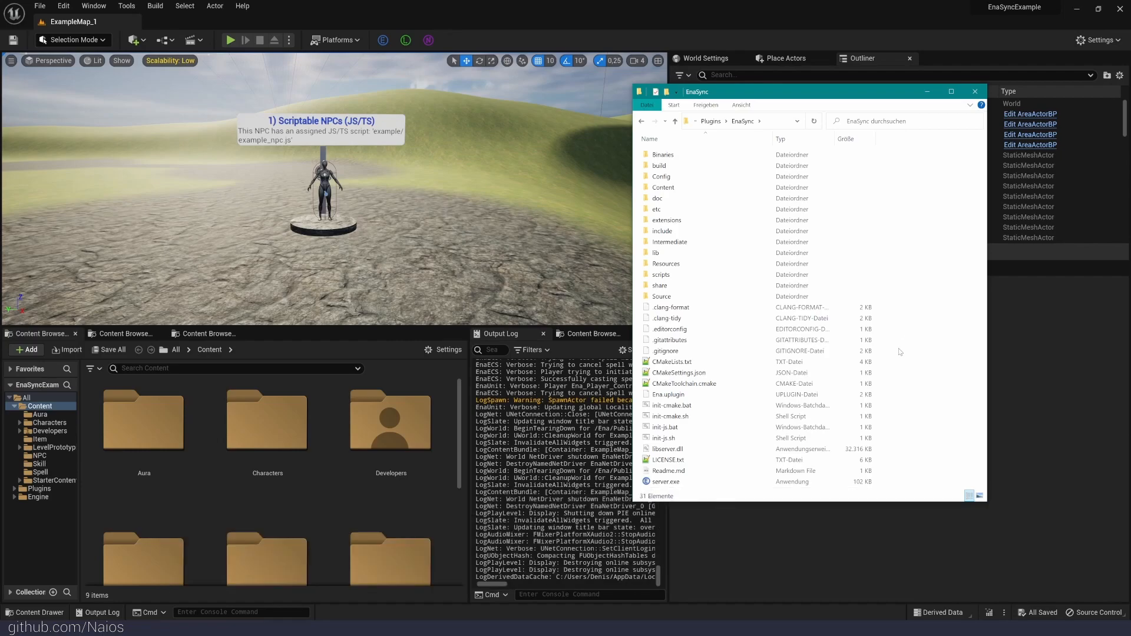
# - Check build\scripts for the npm output, then return to the plugin folder and open scripts
pyautogui.doubleClick(662, 427)
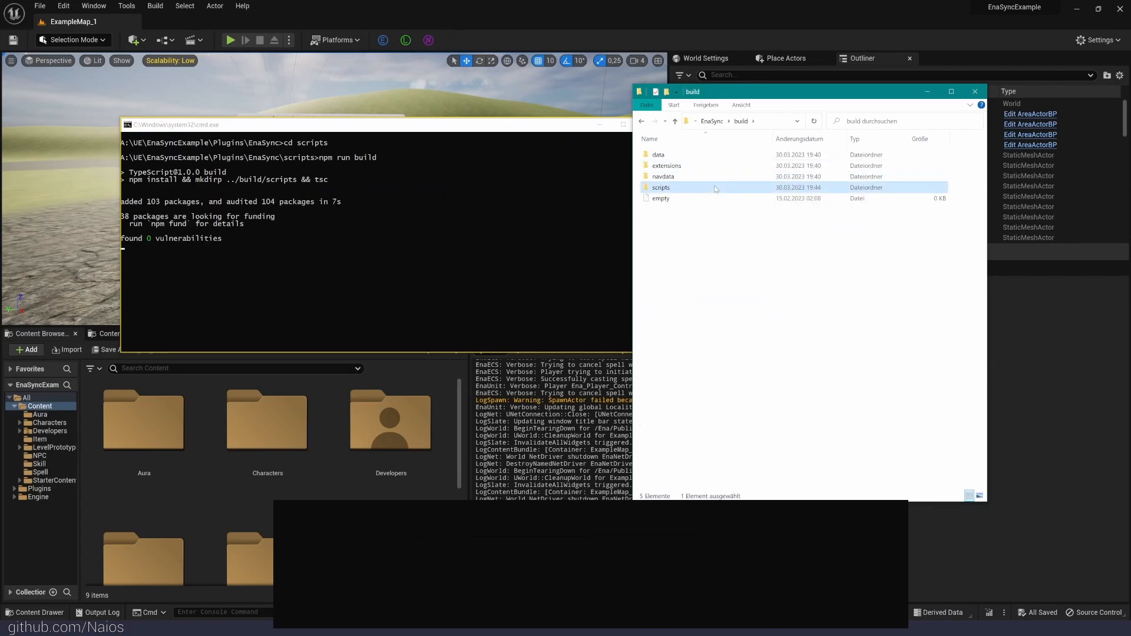
pyautogui.doubleClick(661, 187)
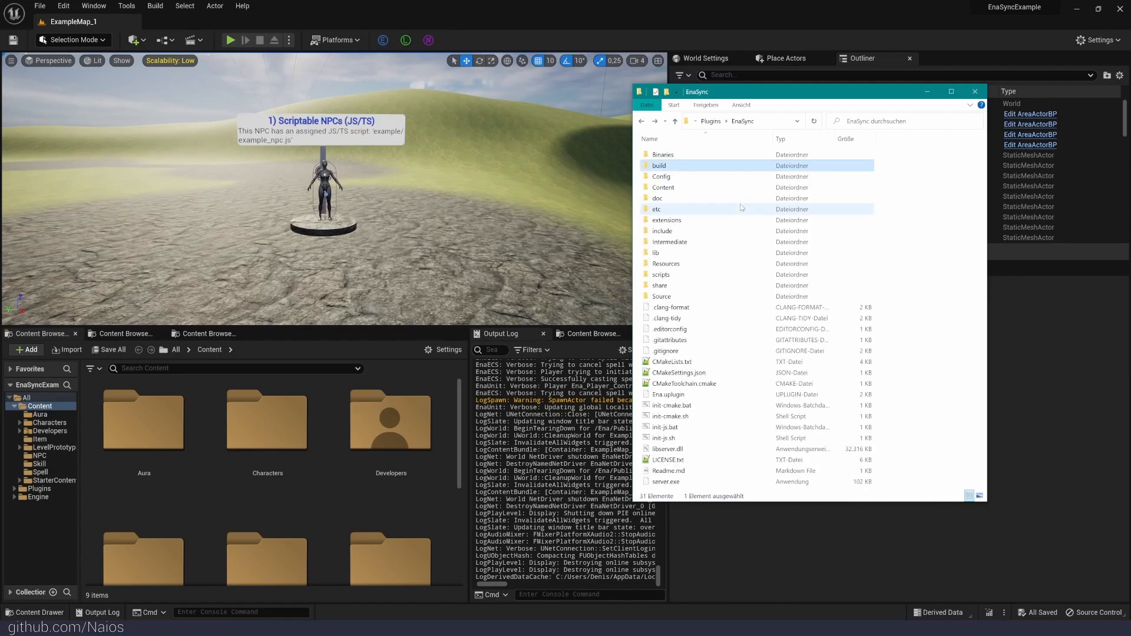
pyautogui.doubleClick(660, 274)
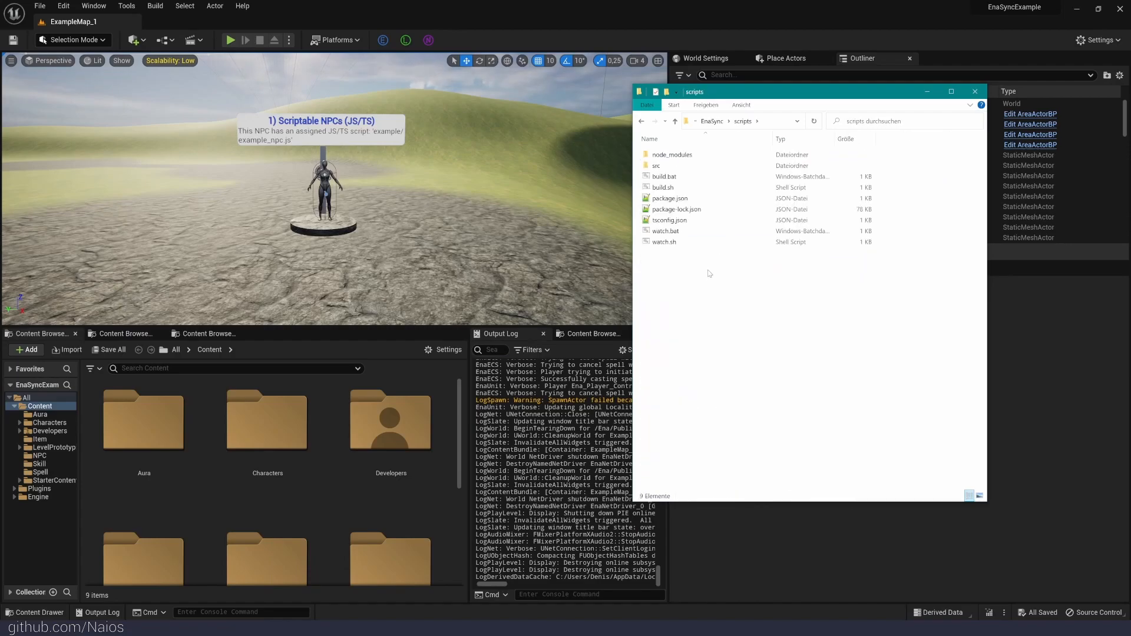
pyautogui.click(674, 120)
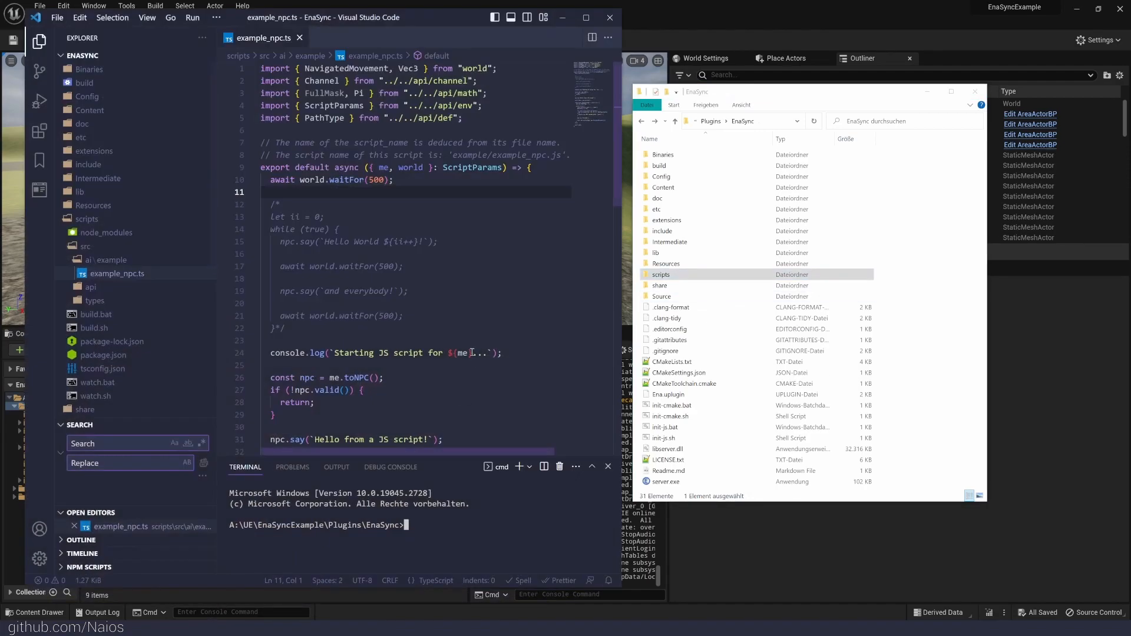
# - In the VS Code terminal inside scripts, start typing 'tsc --watch'
pyautogui.click(663, 426)
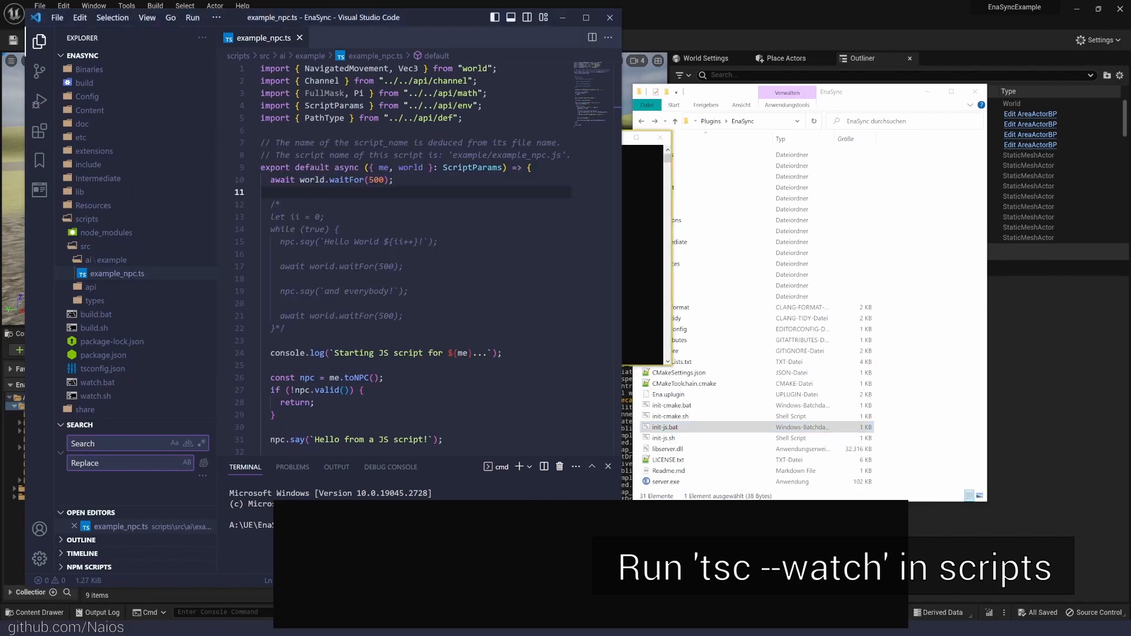
pyautogui.write('tsc --w')
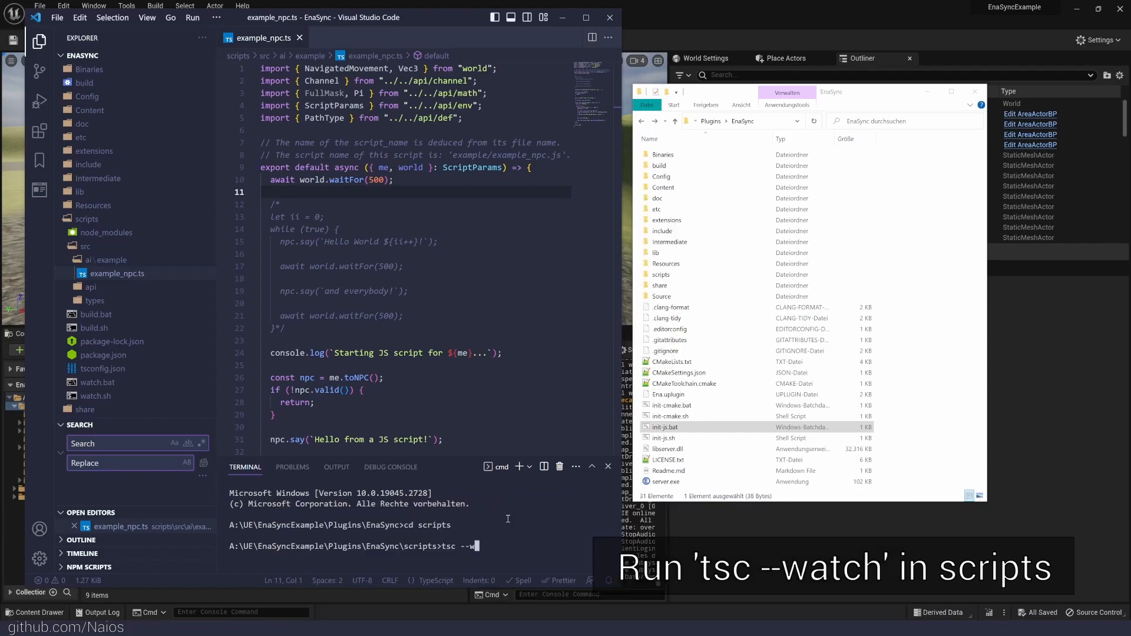